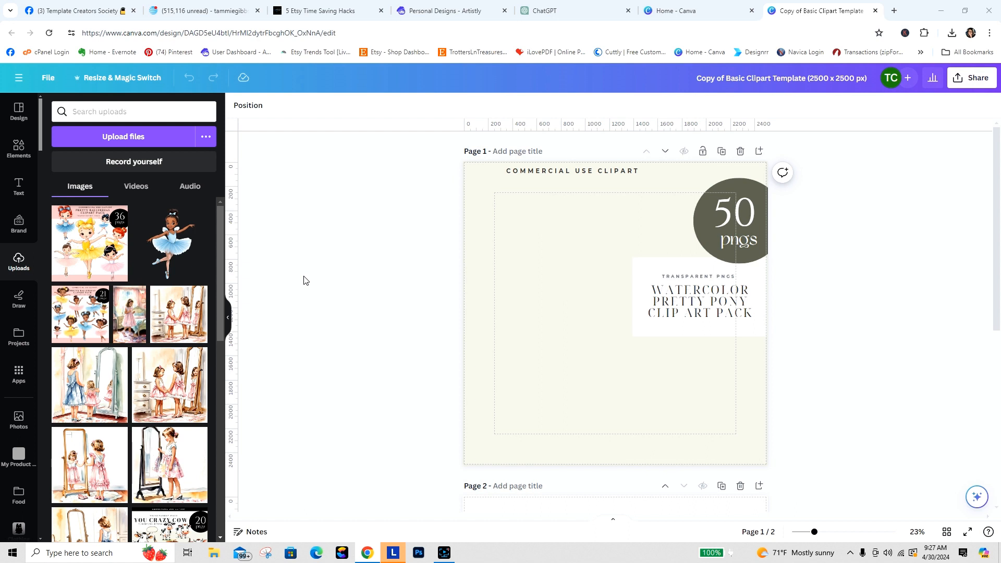
pyautogui.moveTo(376, 228)
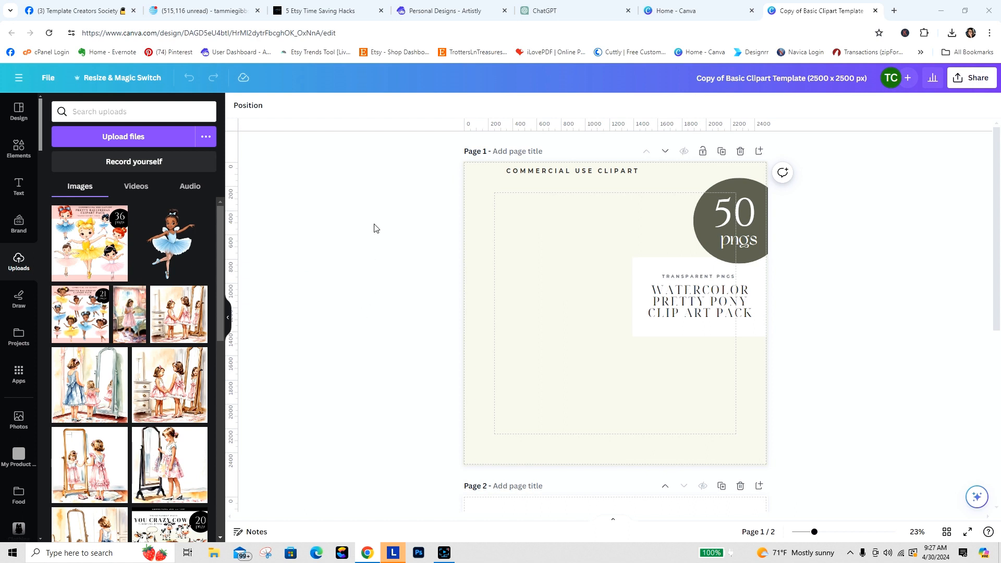
pyautogui.moveTo(371, 238)
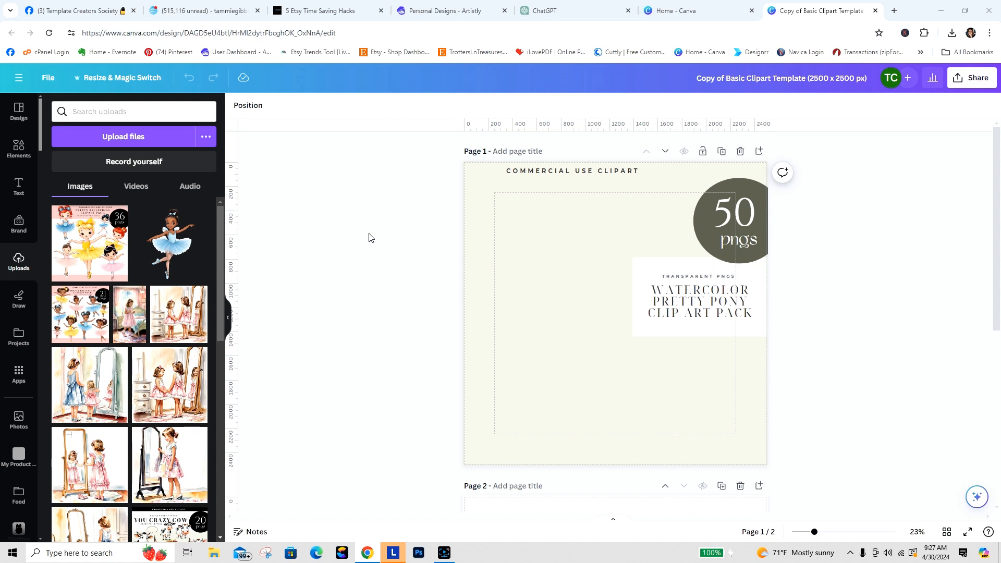
pyautogui.moveTo(385, 249)
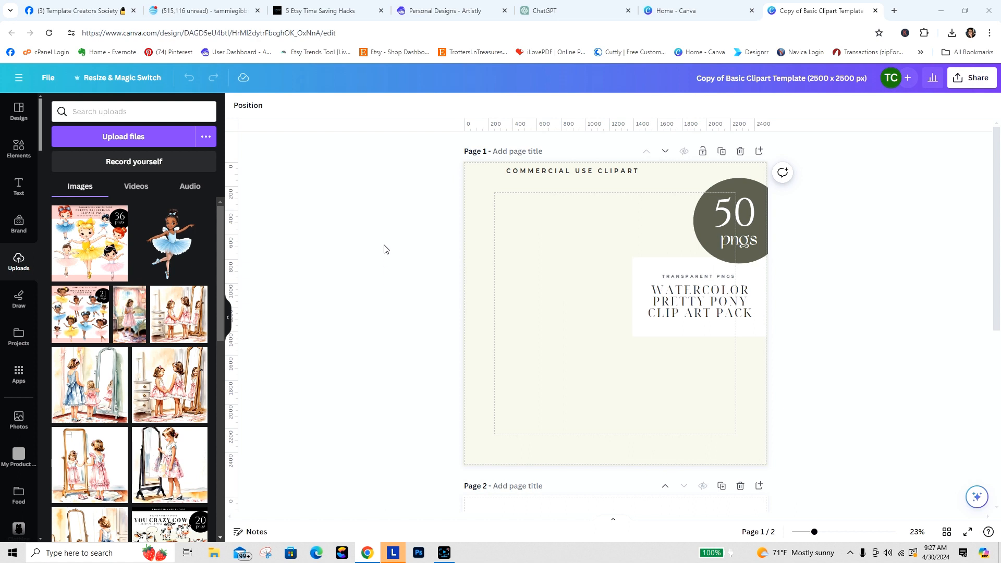
pyautogui.moveTo(381, 242)
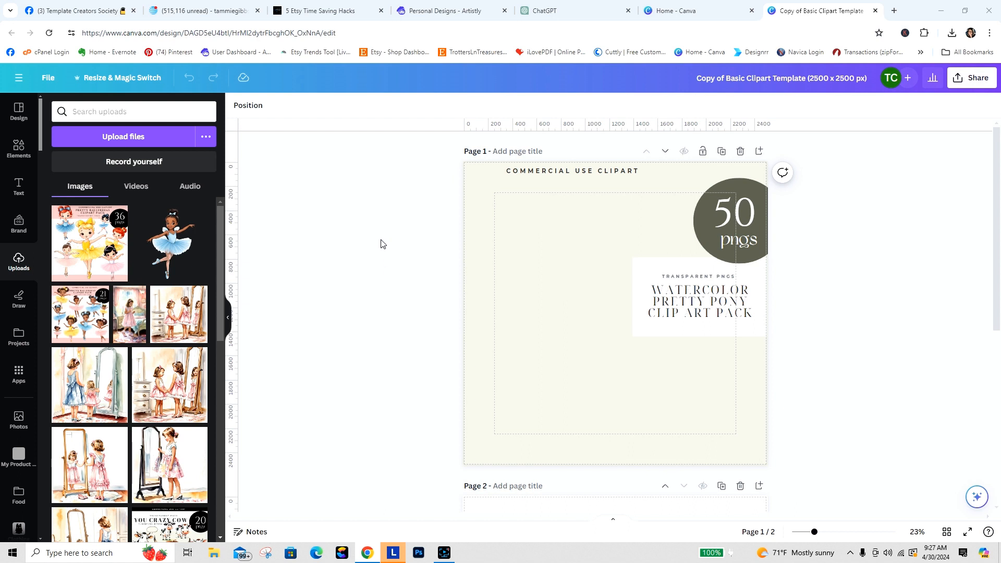
pyautogui.moveTo(362, 211)
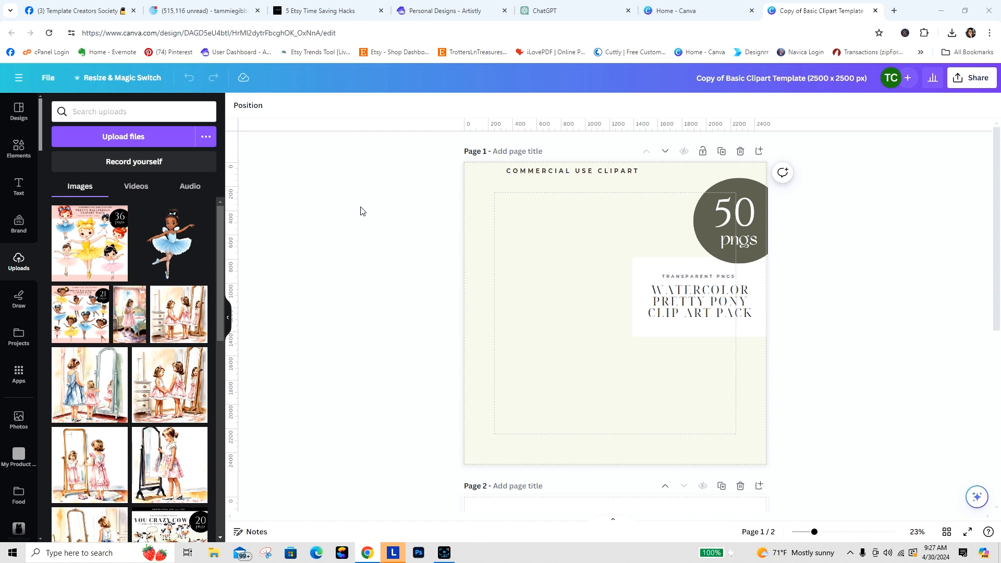
pyautogui.moveTo(355, 283)
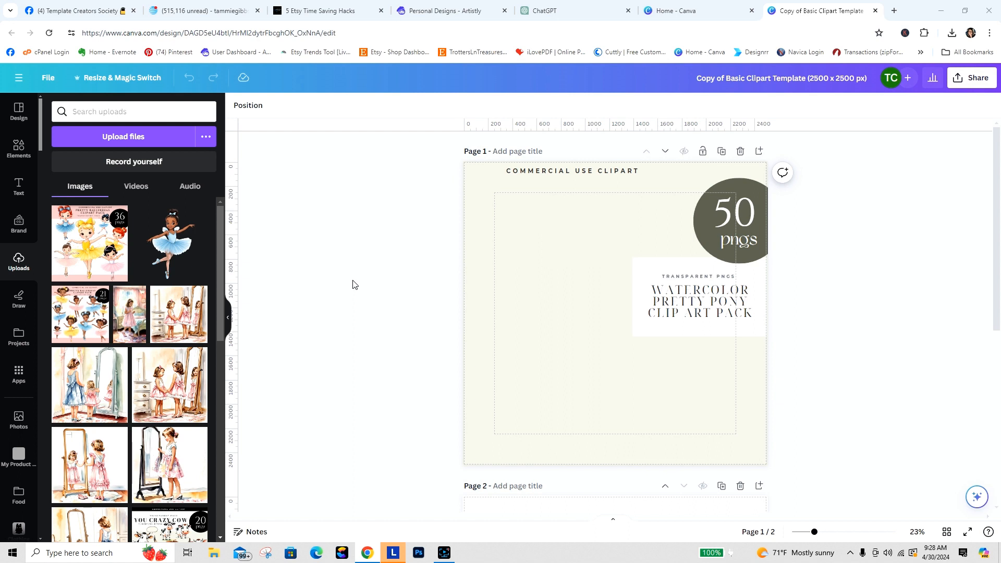
# Select and deselect the clip art pack title, then browse projects and uploads.
pyautogui.click(699, 300)
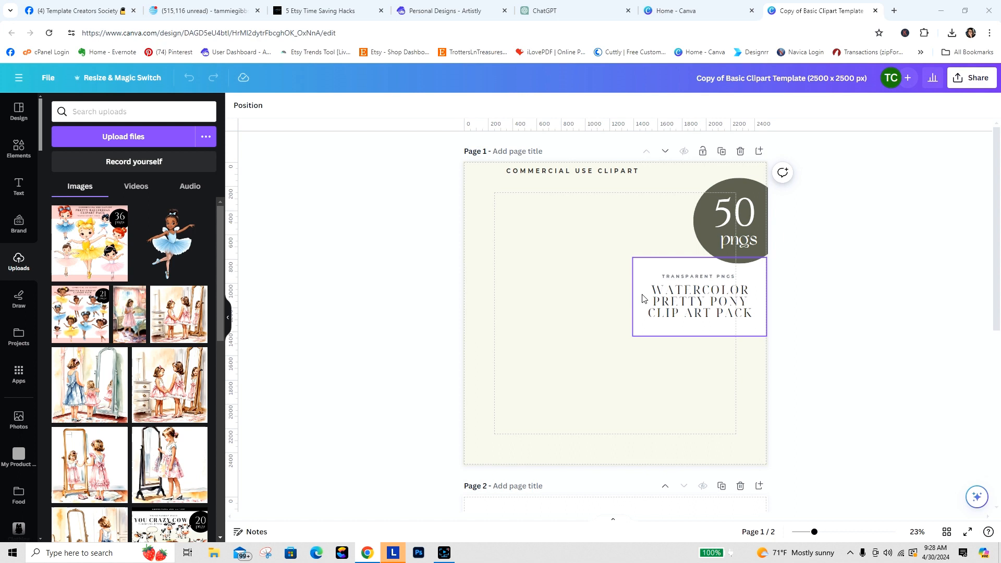
pyautogui.click(337, 188)
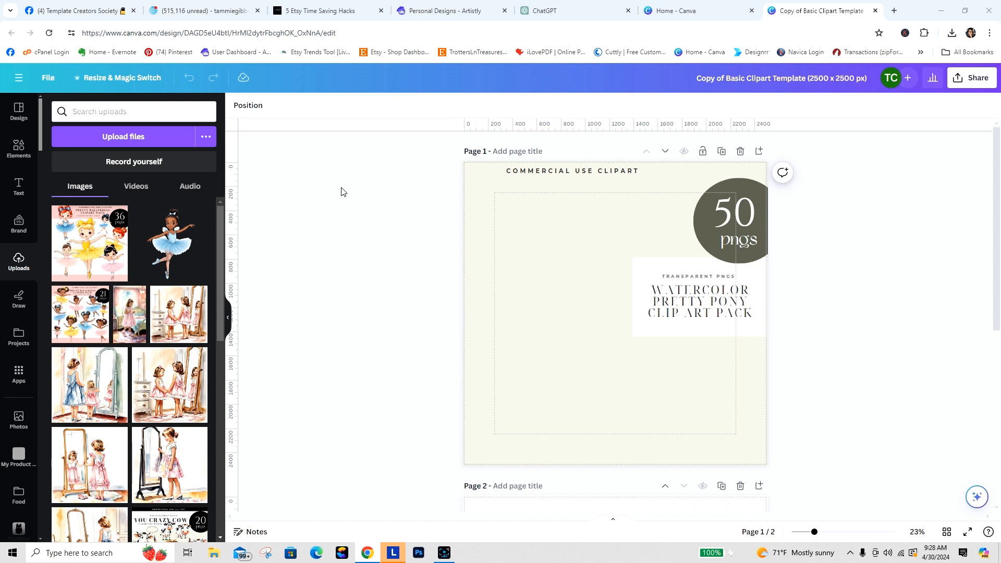
pyautogui.moveTo(312, 293)
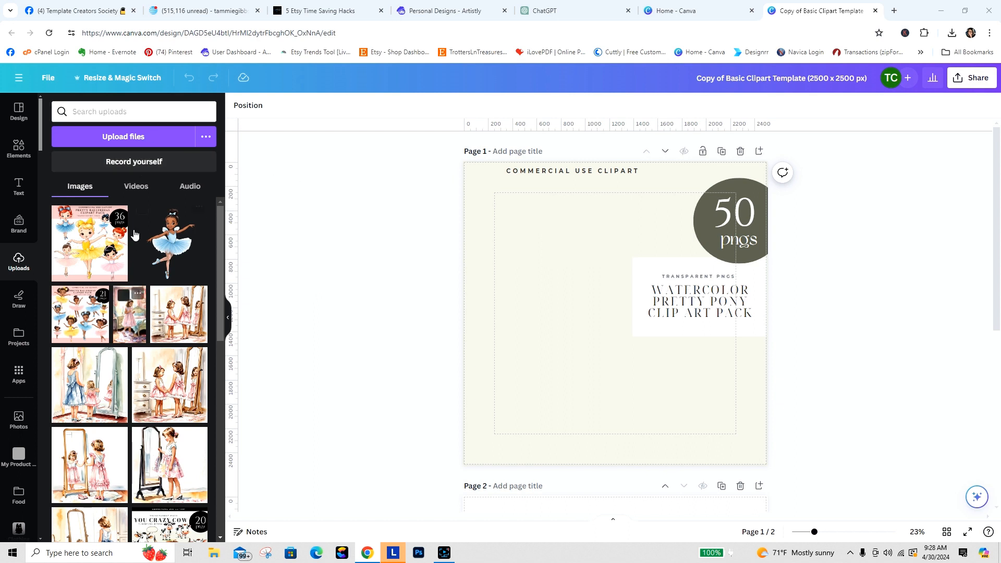
pyautogui.moveTo(211, 243)
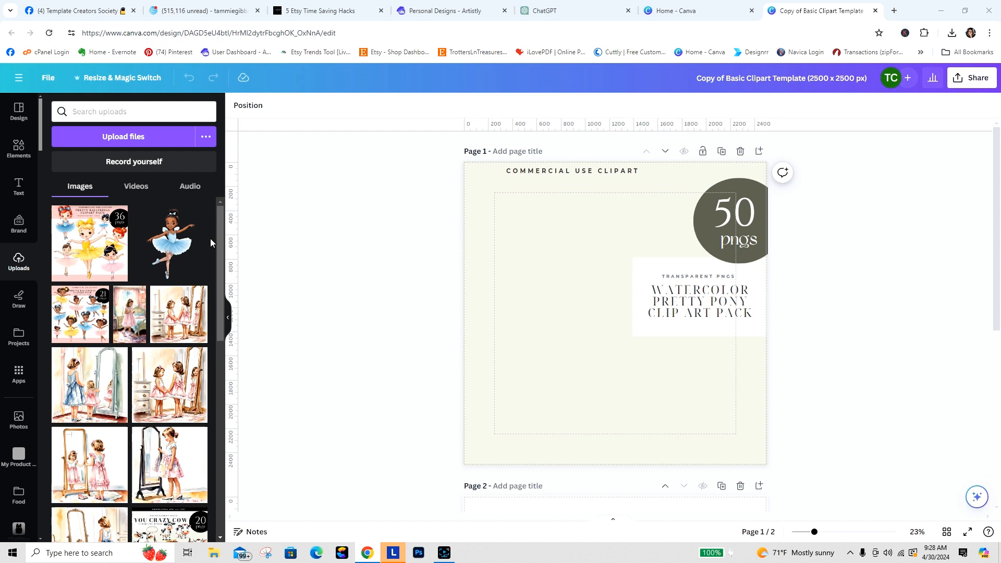
pyautogui.scroll(-3)
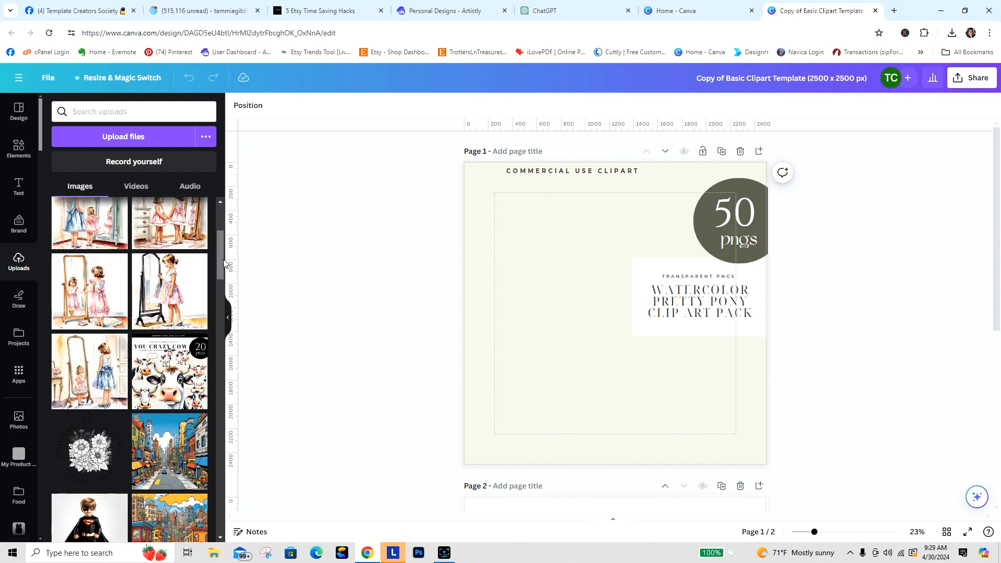
pyautogui.scroll(3)
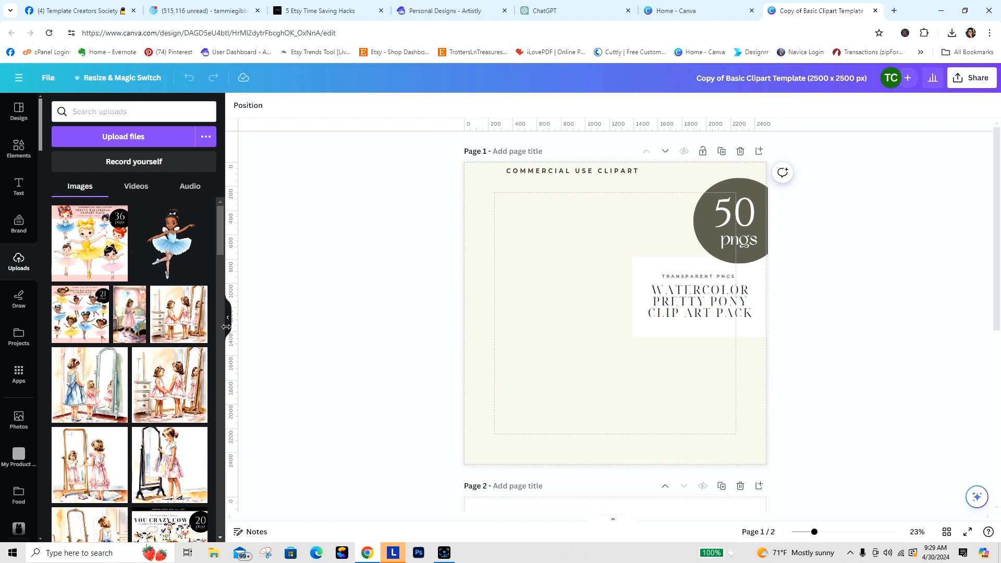
pyautogui.moveTo(170, 383)
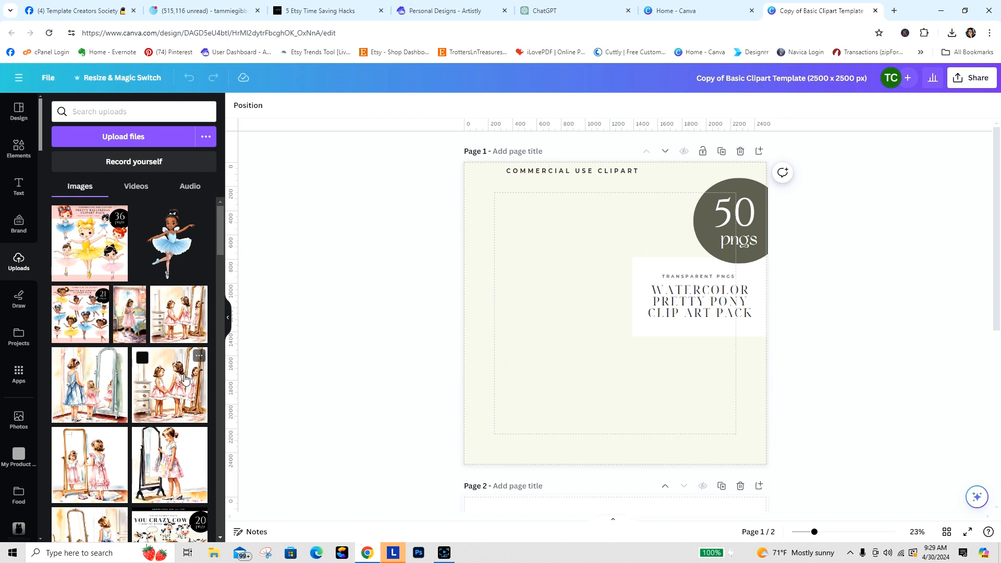
pyautogui.moveTo(313, 287)
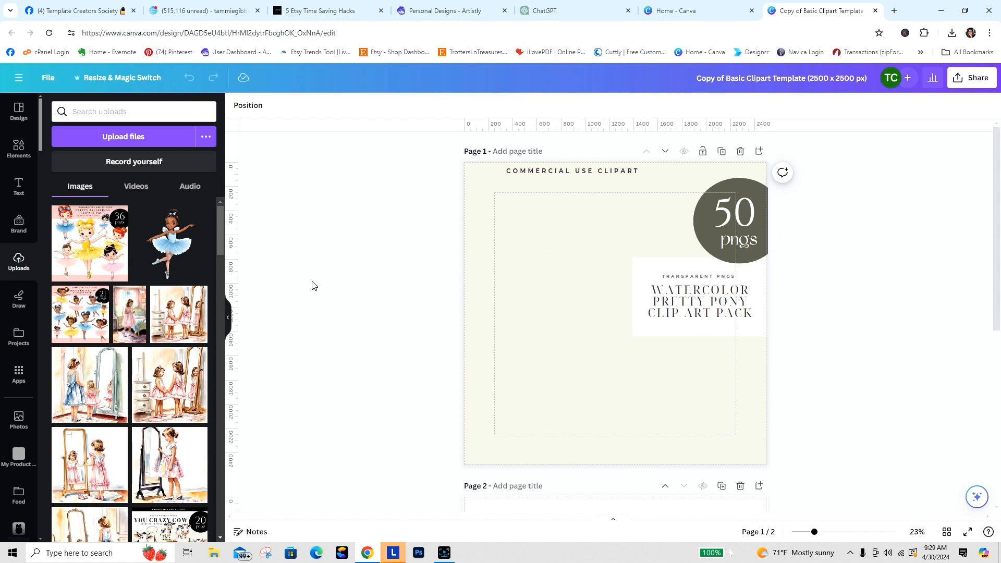
pyautogui.moveTo(198, 140)
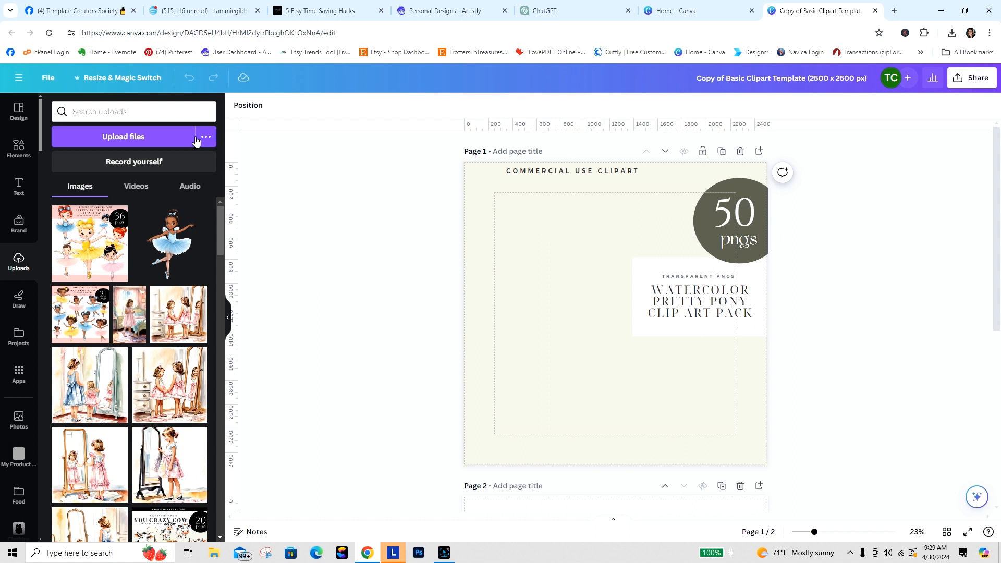
pyautogui.moveTo(132, 438)
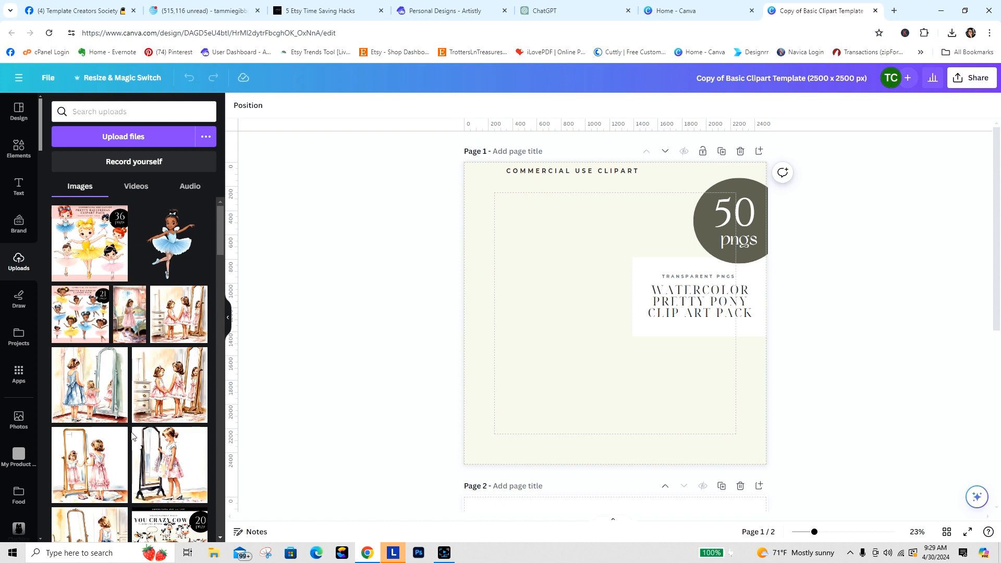
pyautogui.moveTo(23, 358)
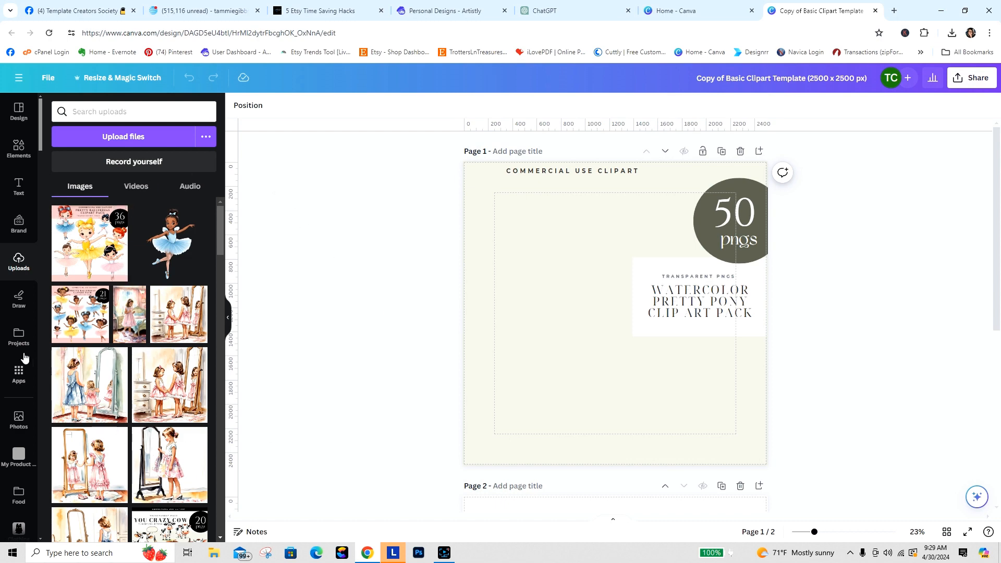
pyautogui.click(19, 335)
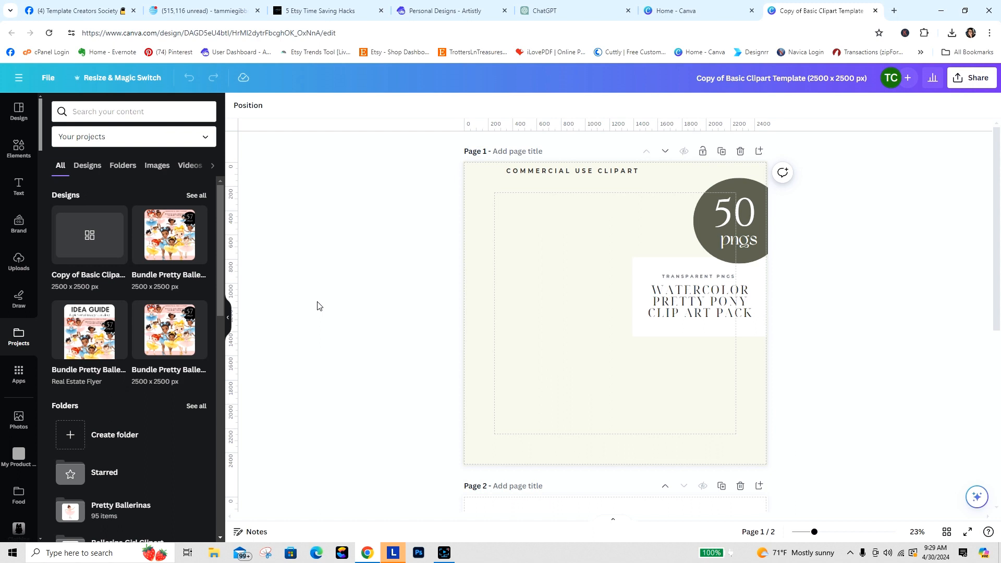
pyautogui.moveTo(19, 343)
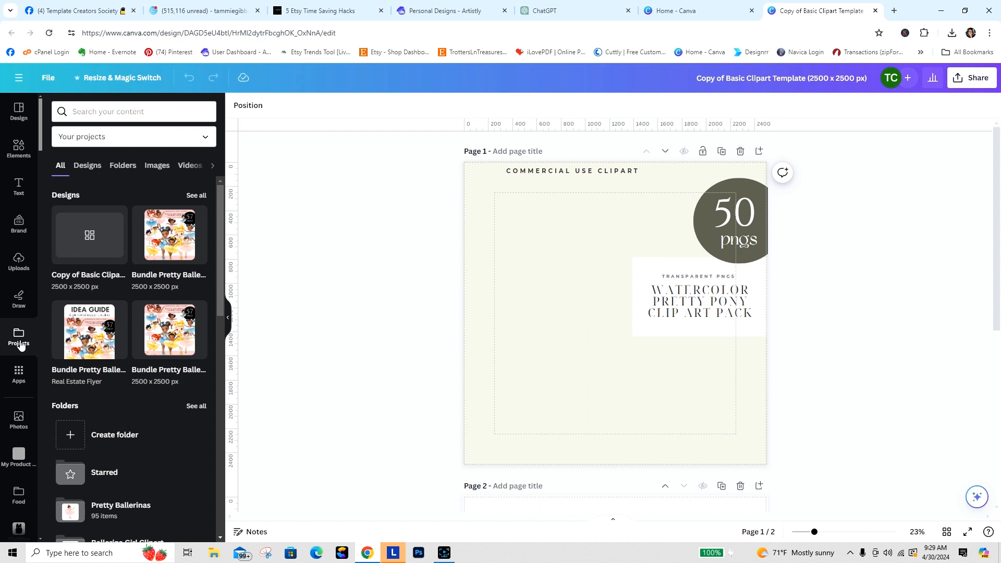
pyautogui.moveTo(19, 339)
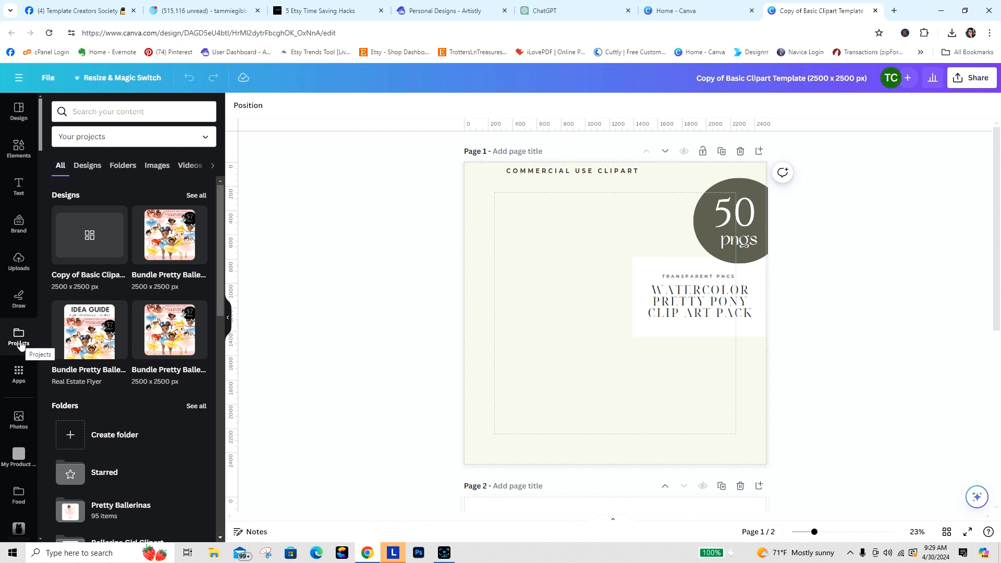
pyautogui.moveTo(342, 265)
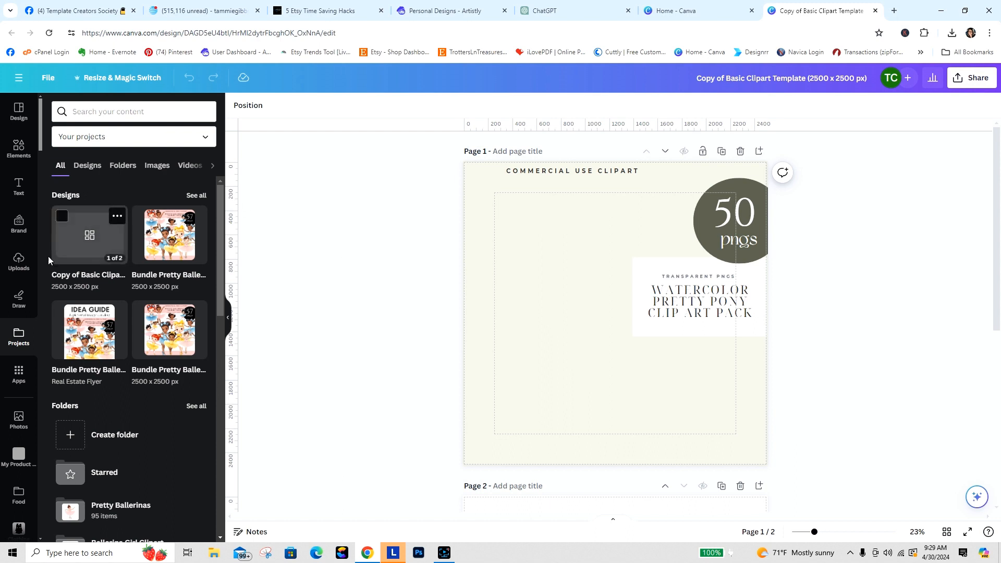
pyautogui.click(19, 262)
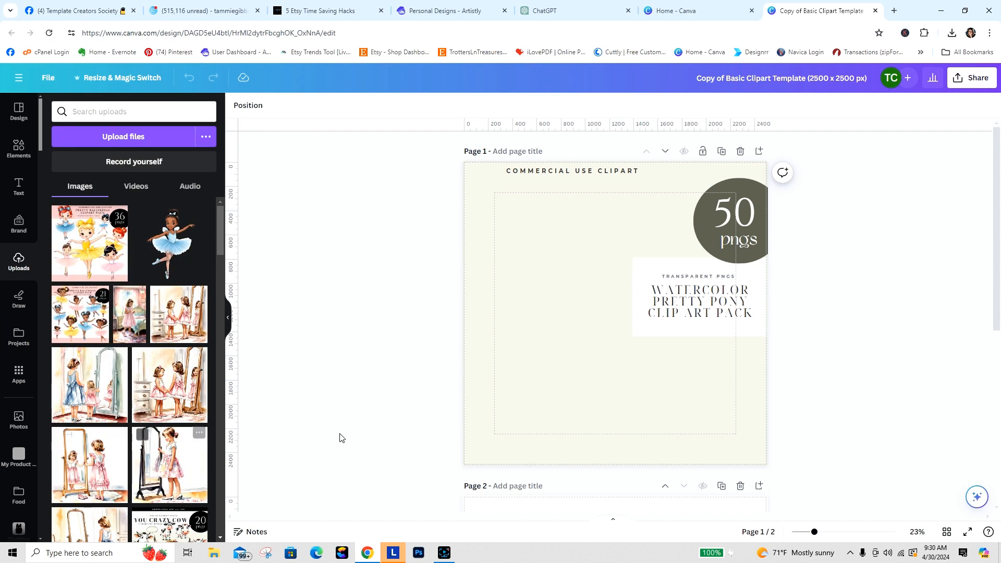
pyautogui.moveTo(357, 352)
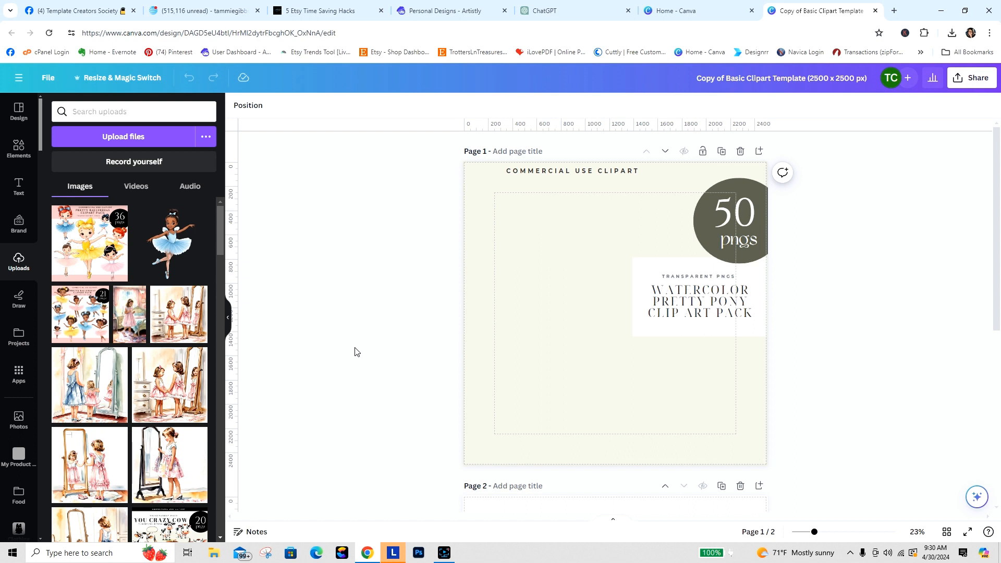
pyautogui.moveTo(179, 421)
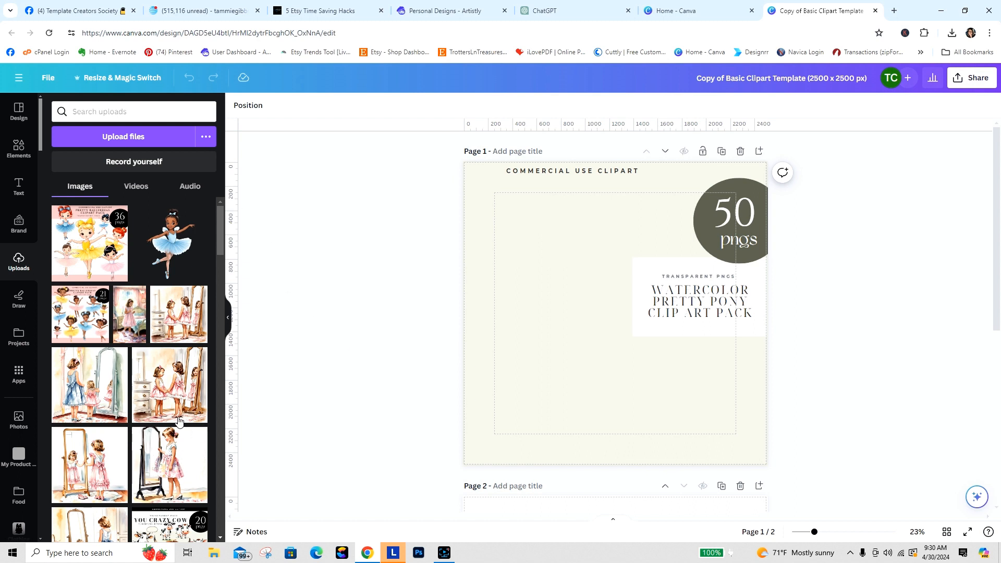
pyautogui.moveTo(350, 234)
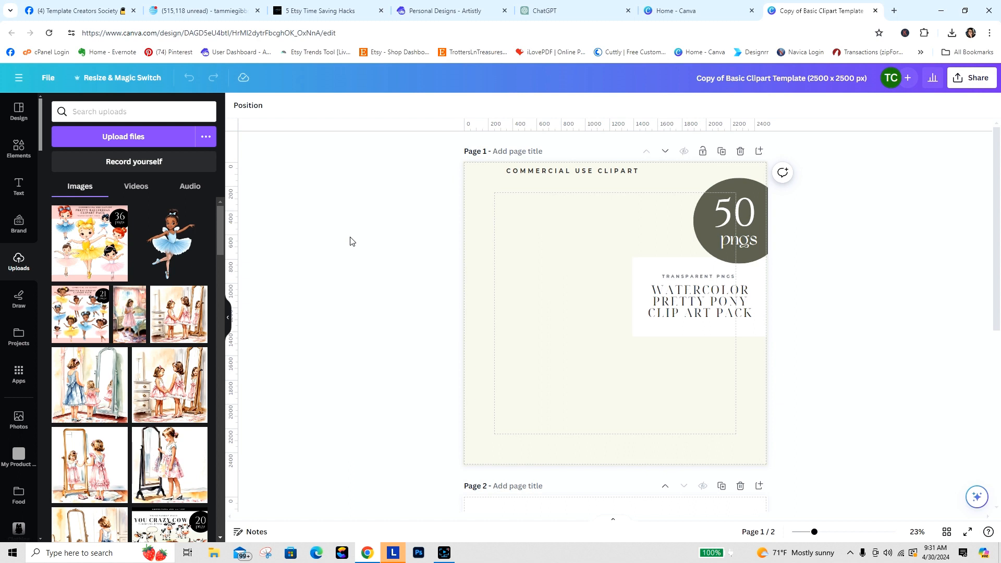
pyautogui.moveTo(286, 355)
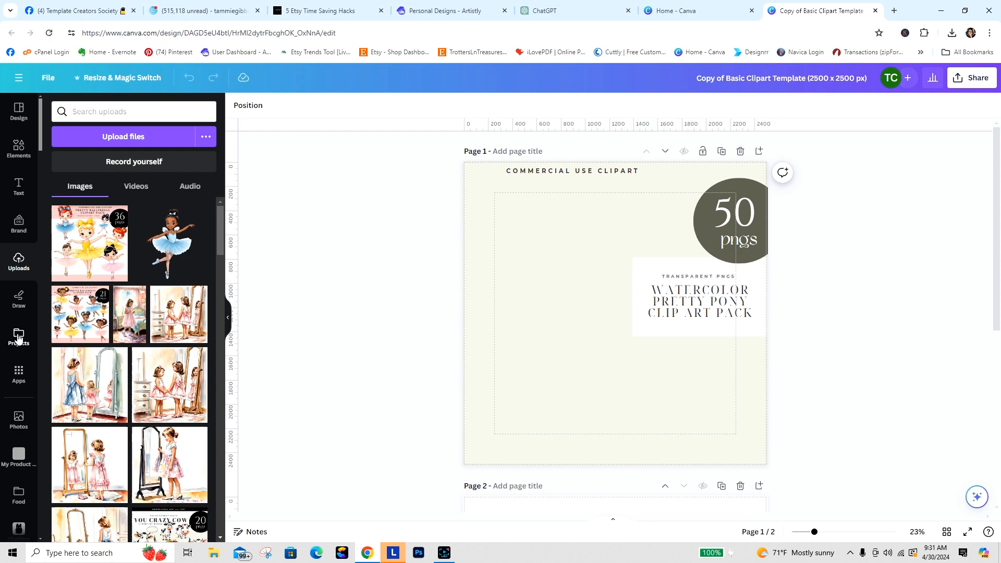
# Create and open a 'Transportation Clipart Pack' project folder, then start a file upload.
pyautogui.click(19, 332)
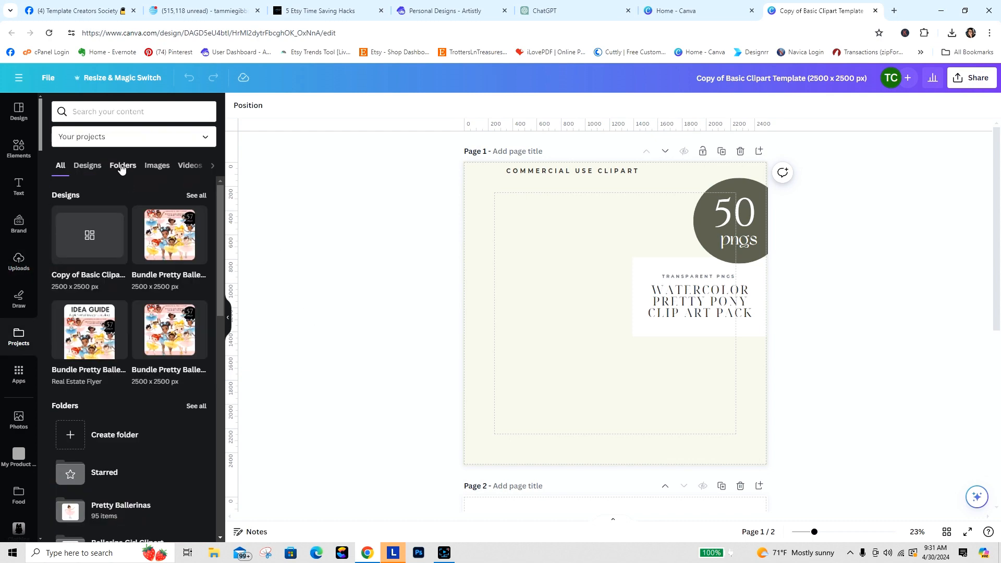
pyautogui.click(115, 435)
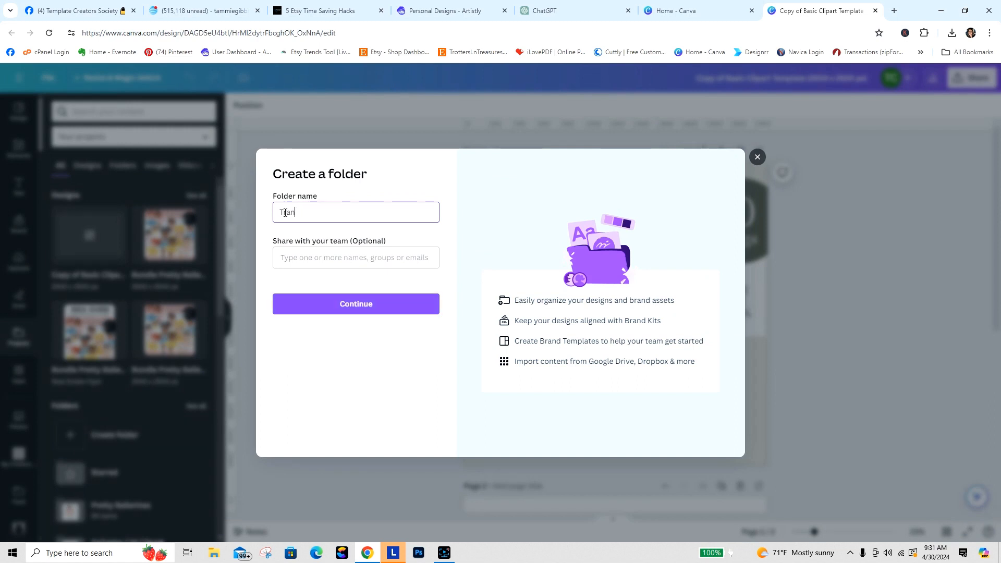
pyautogui.write('ransportation')
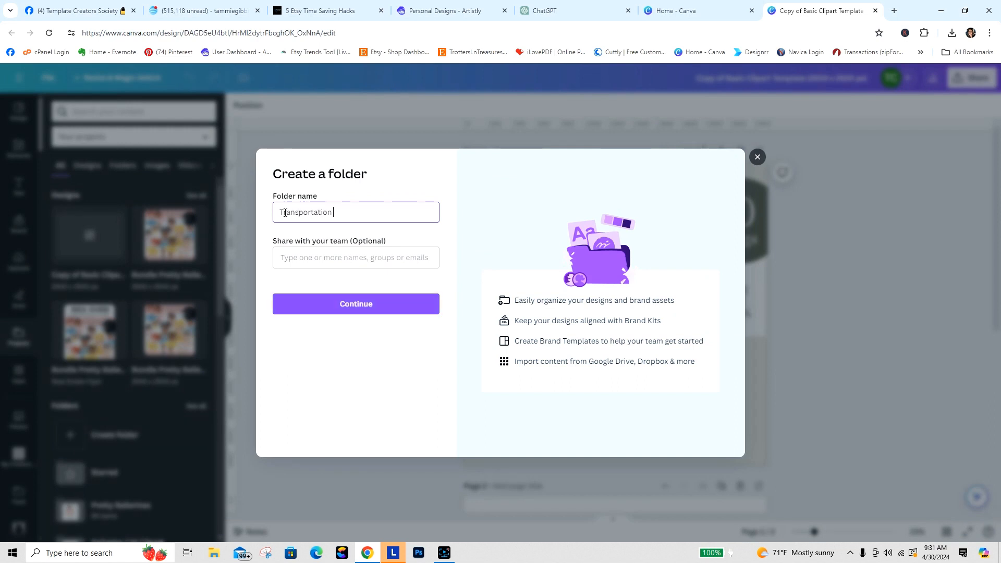
pyautogui.write('Pack')
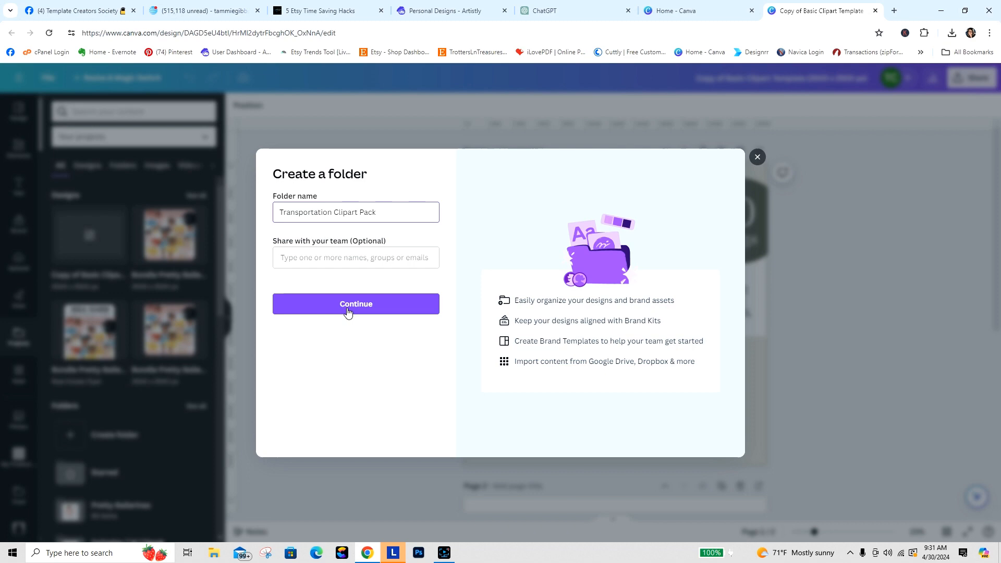
pyautogui.click(356, 303)
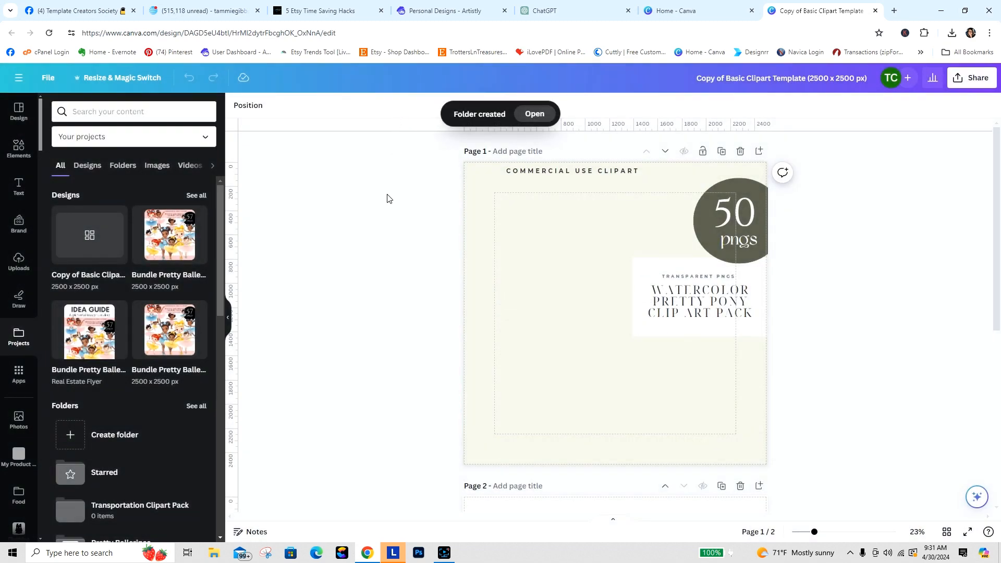
pyautogui.moveTo(126, 512)
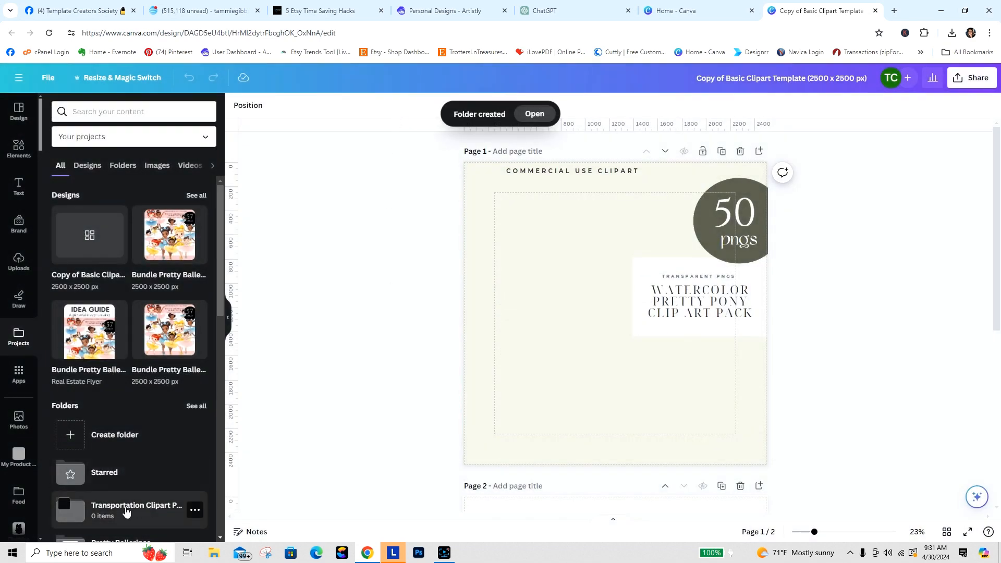
pyautogui.click(136, 505)
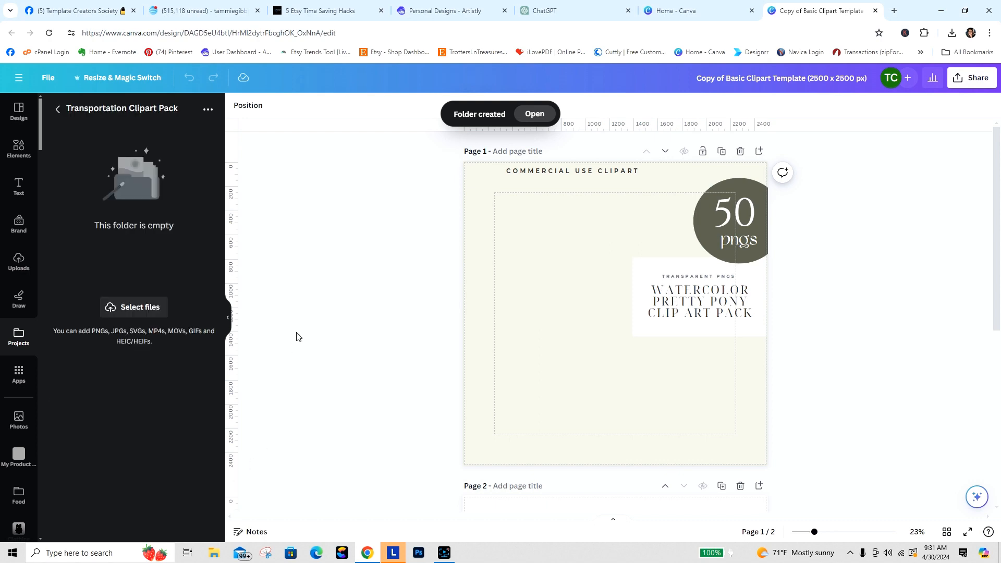
pyautogui.moveTo(124, 334)
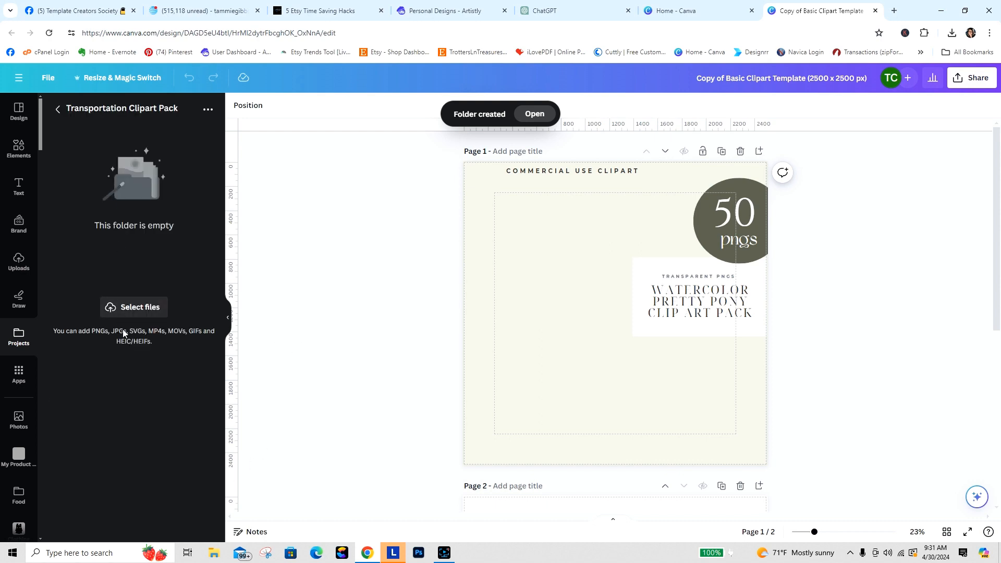
pyautogui.click(133, 307)
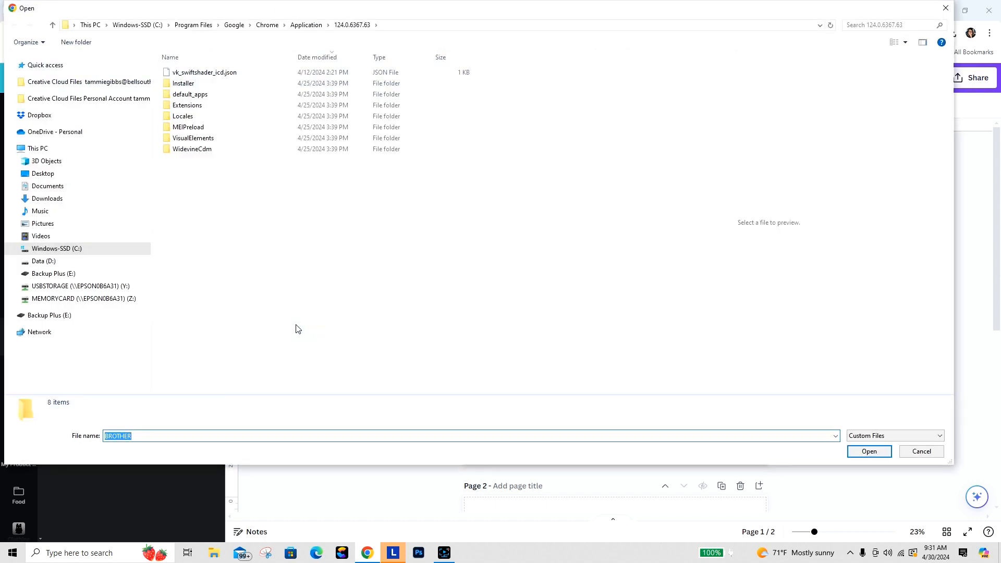
# Upload the six transportation clipart images from the Downloads folder.
pyautogui.click(48, 198)
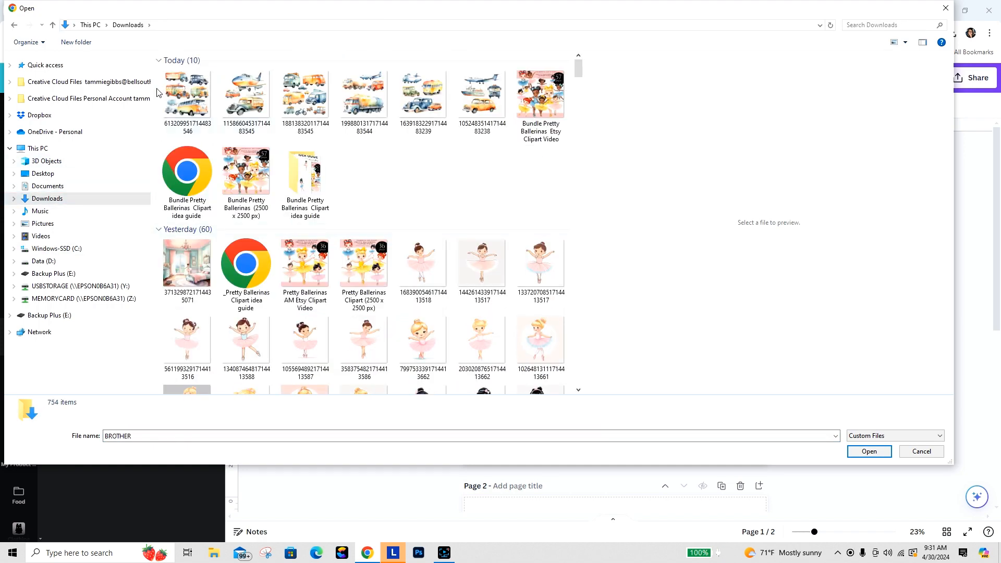
pyautogui.click(481, 94)
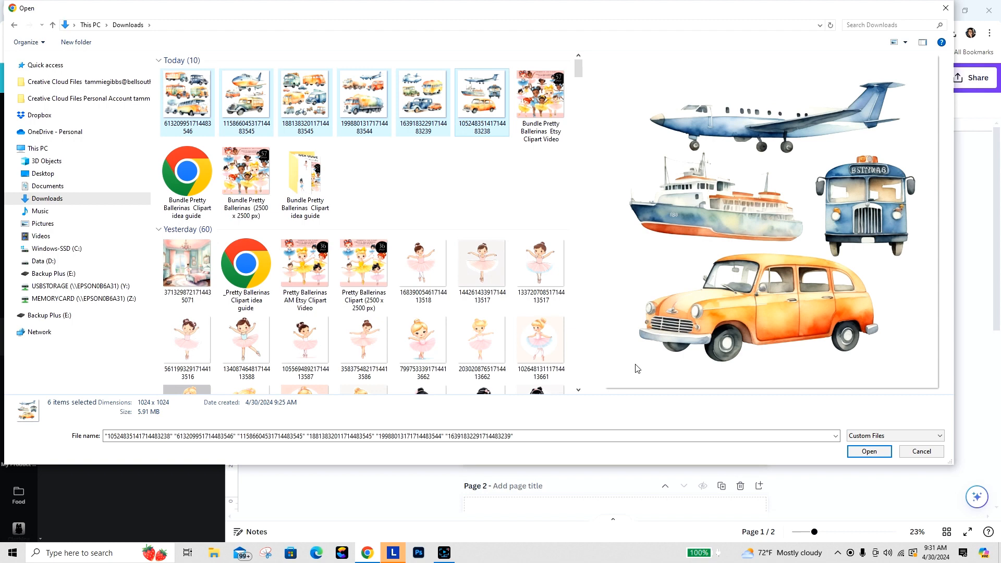
pyautogui.click(869, 451)
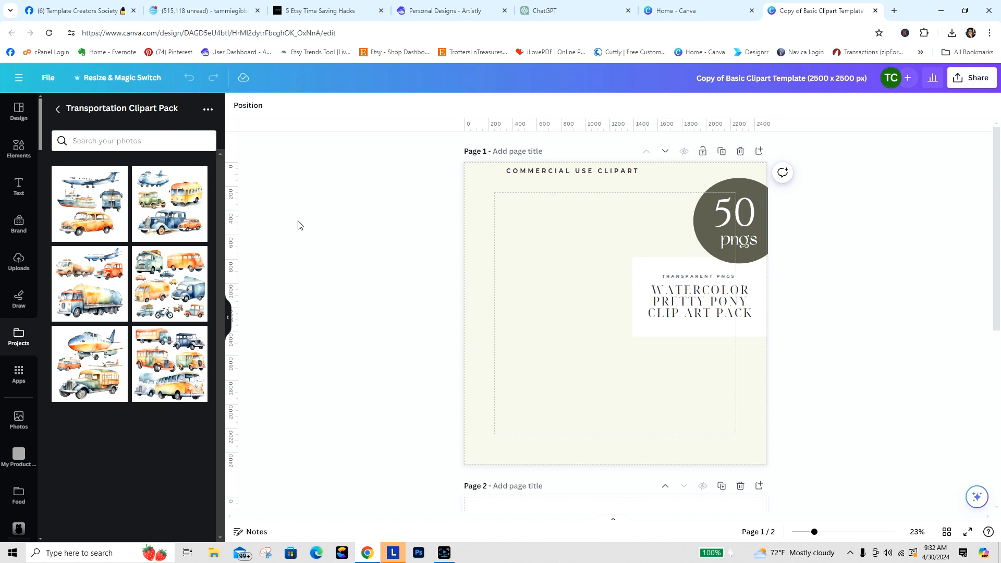
pyautogui.moveTo(207, 209)
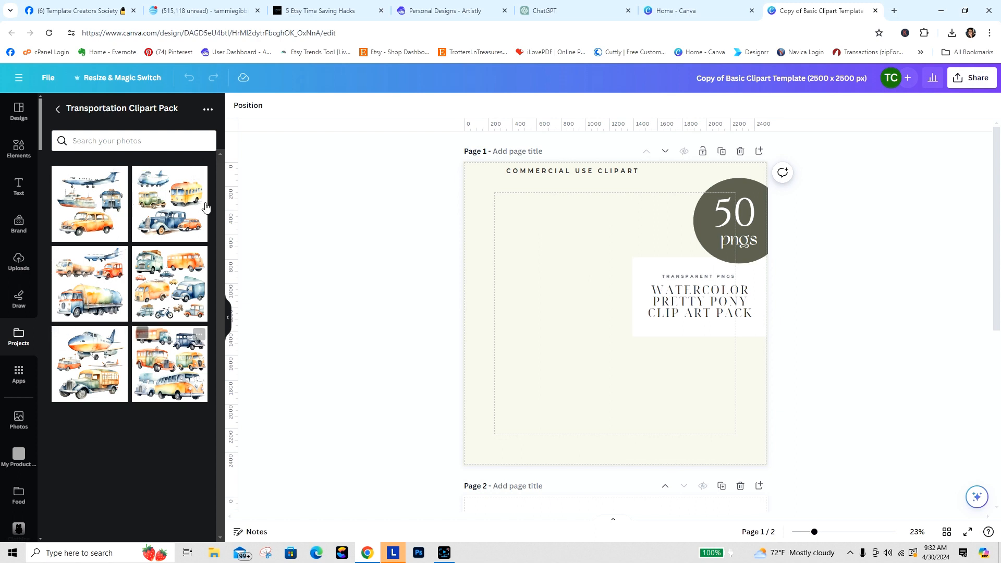
pyautogui.moveTo(229, 243)
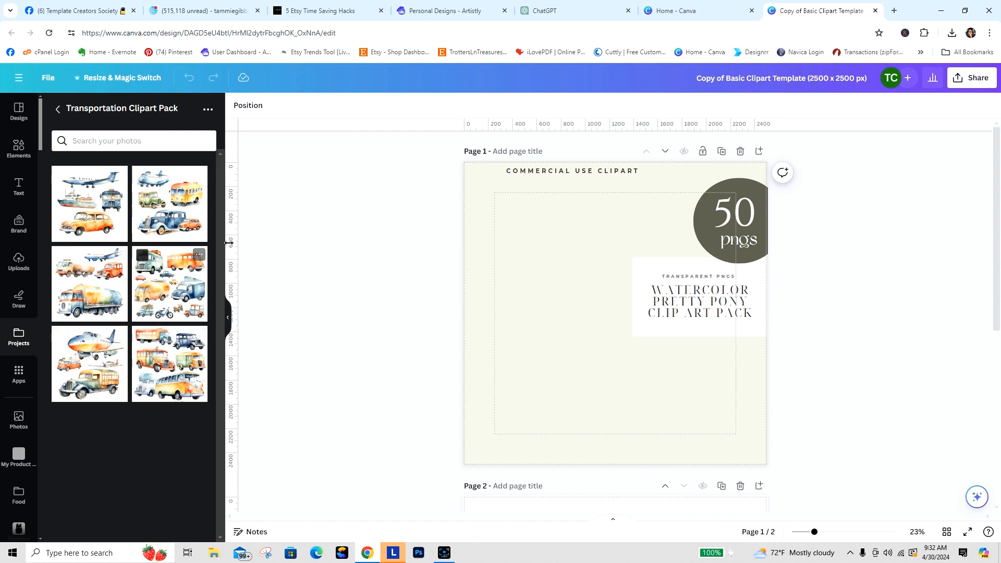
pyautogui.moveTo(286, 347)
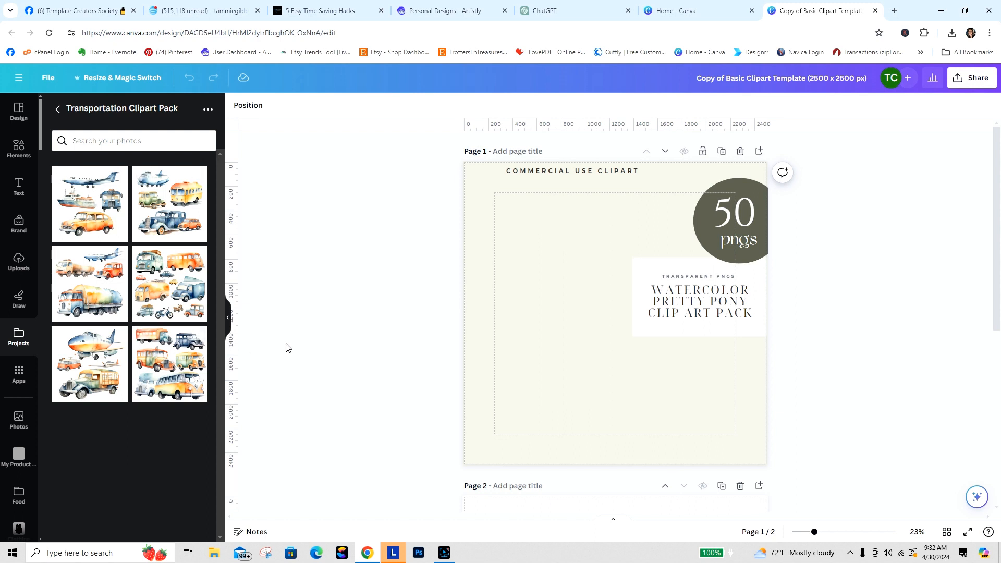
pyautogui.moveTo(210, 332)
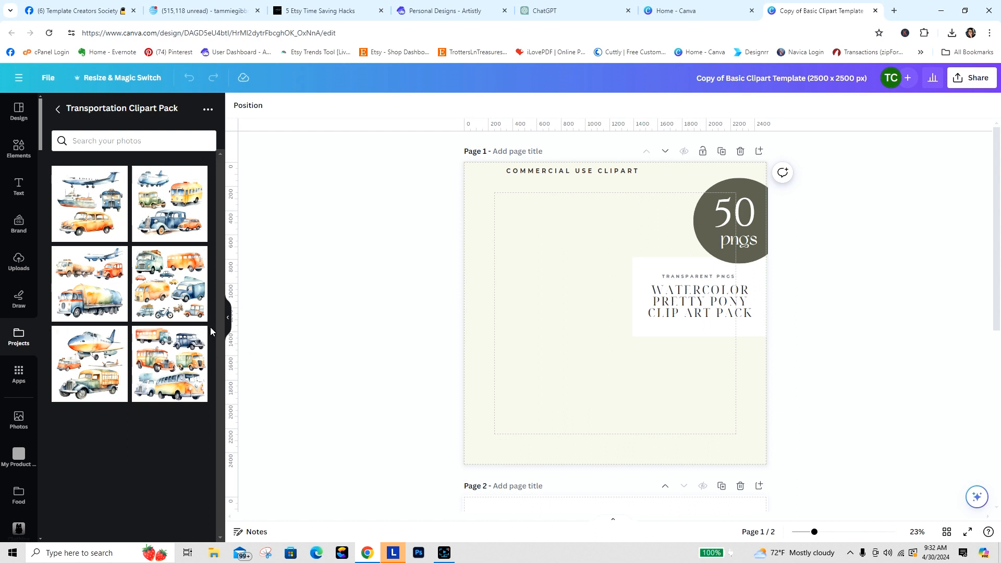
# Scroll the design down to the blank Page 2.
pyautogui.scroll(-3)
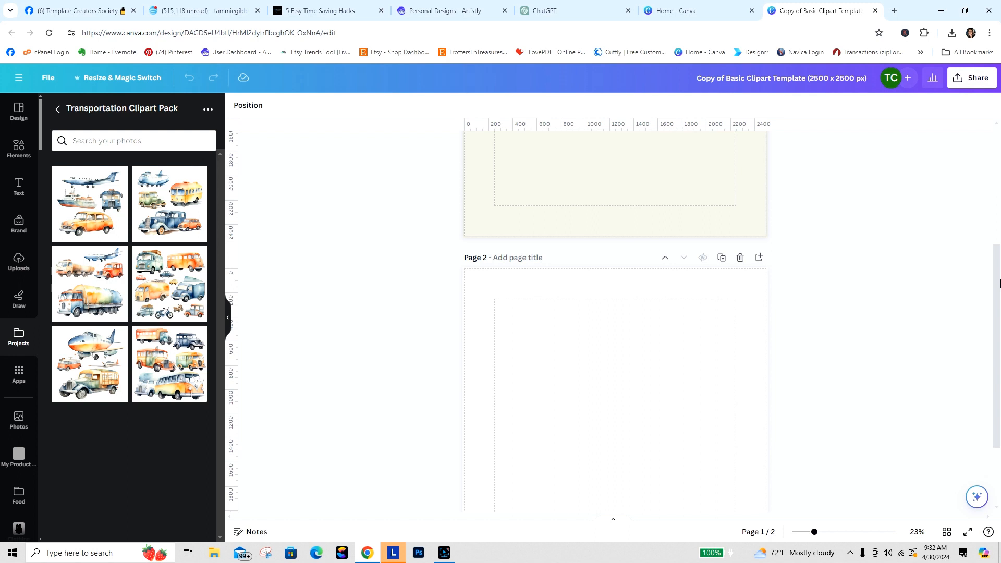
pyautogui.scroll(-3)
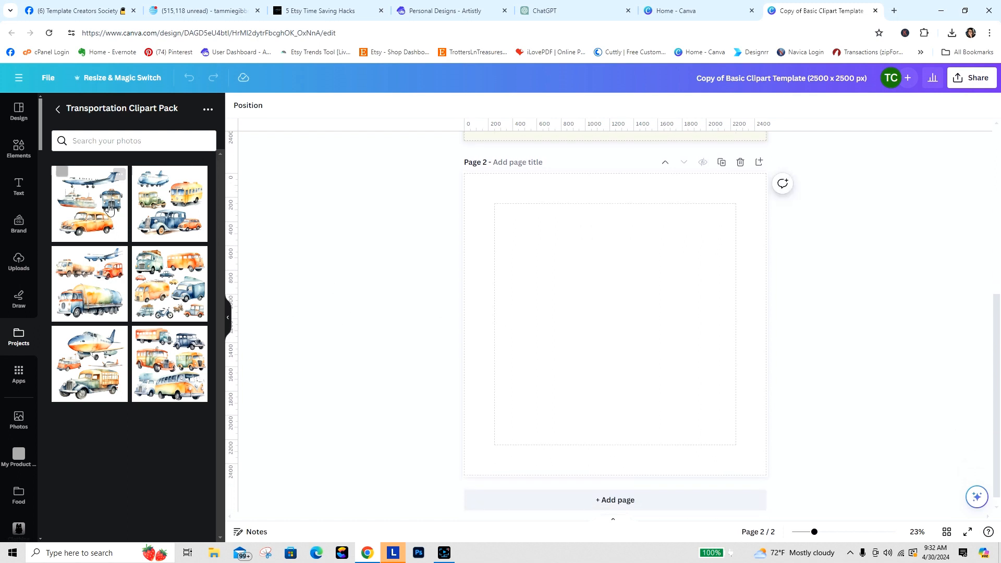
# Place the first transportation image on page 2 and remove its background with BG Remover.
pyautogui.click(89, 203)
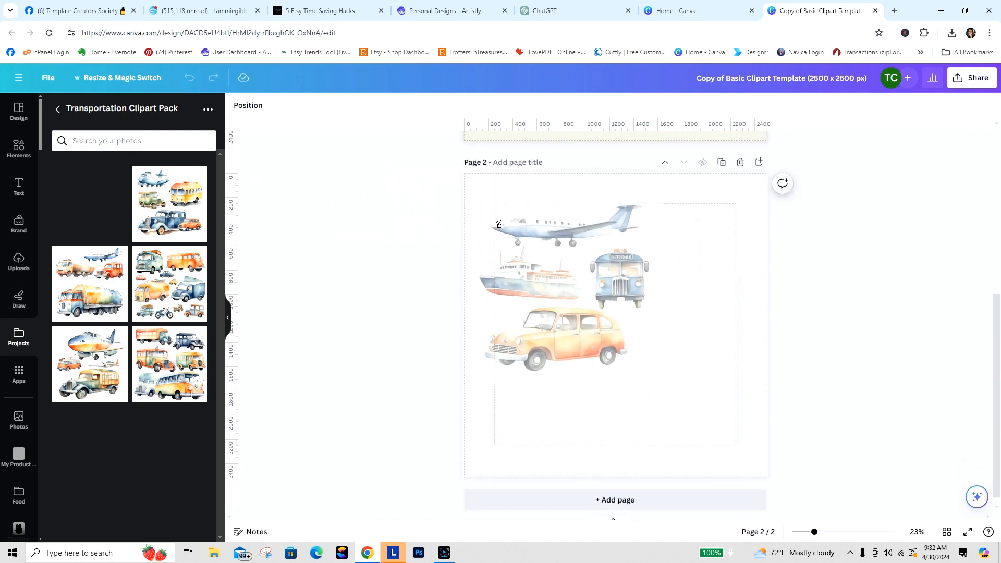
pyautogui.click(562, 345)
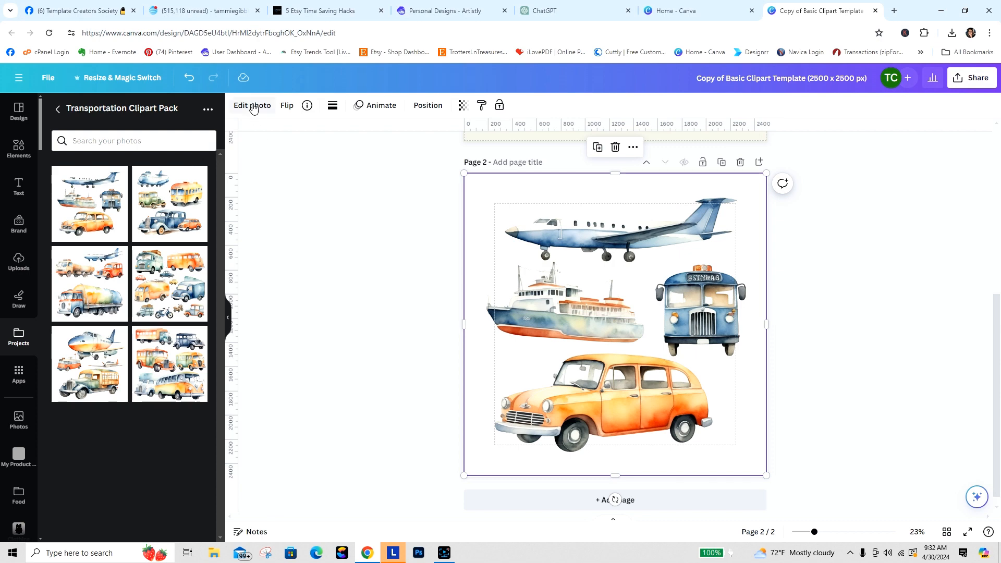
pyautogui.click(252, 106)
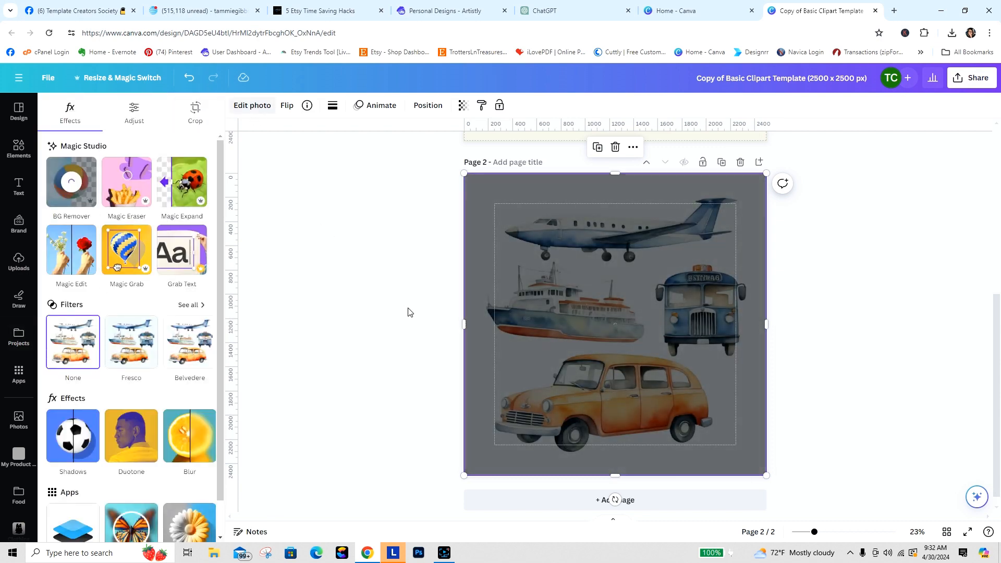
pyautogui.click(71, 181)
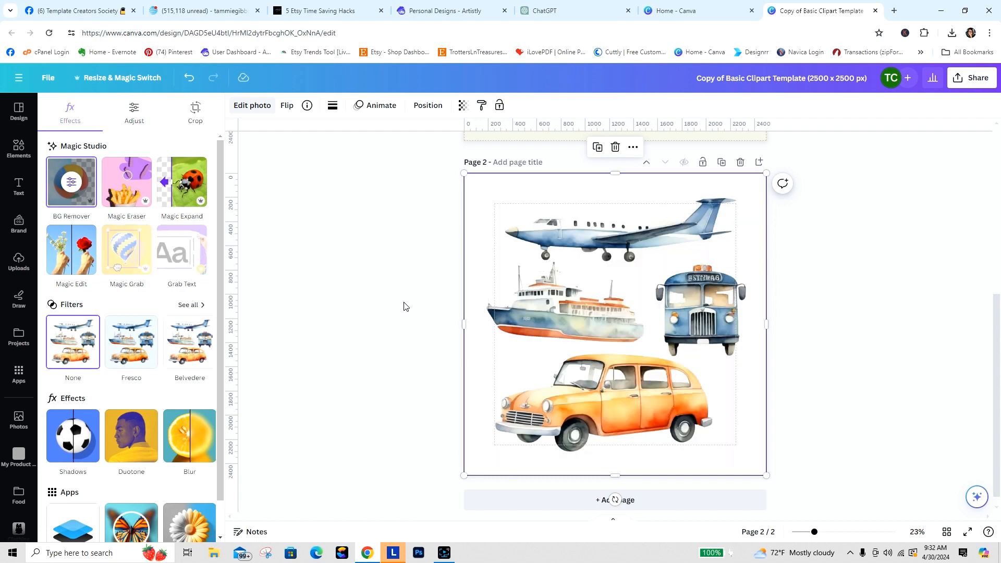
pyautogui.click(126, 182)
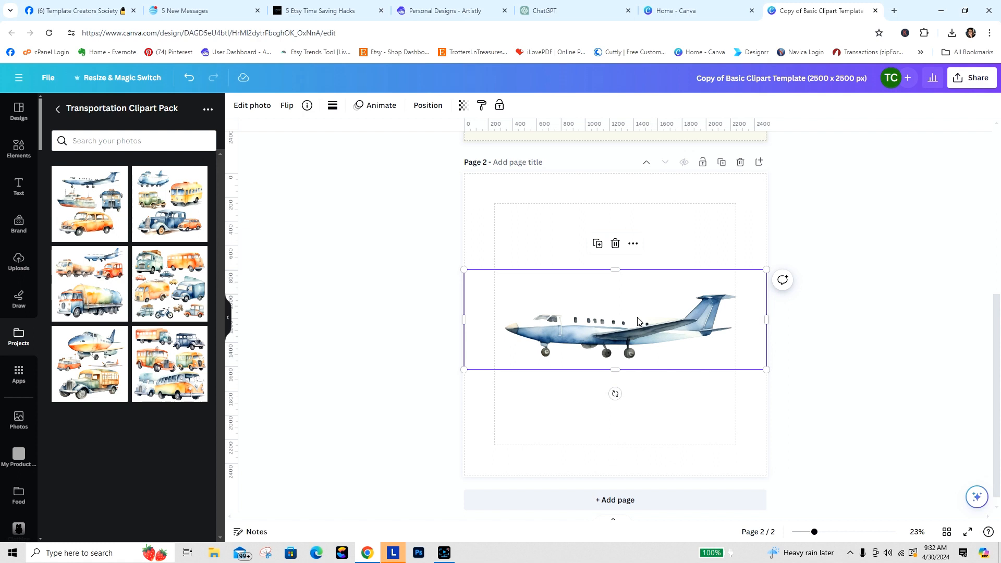
pyautogui.moveTo(671, 509)
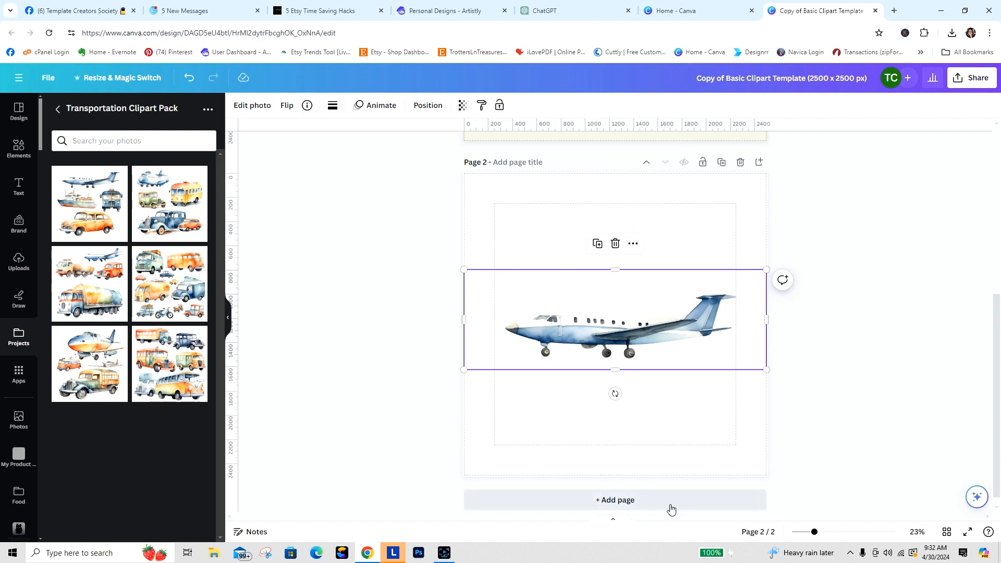
pyautogui.moveTo(656, 250)
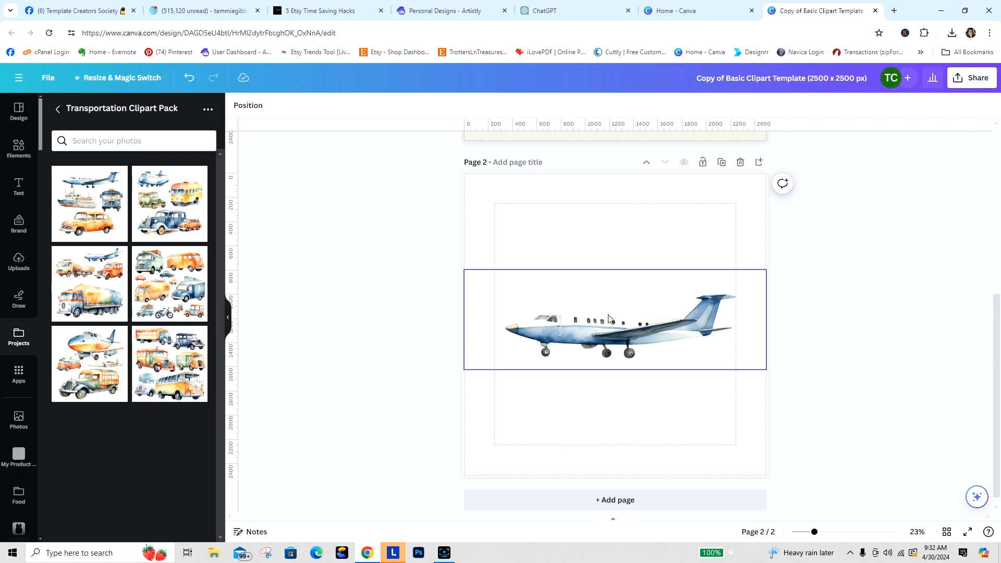
# Reselect the airplane image on page 2.
pyautogui.click(614, 319)
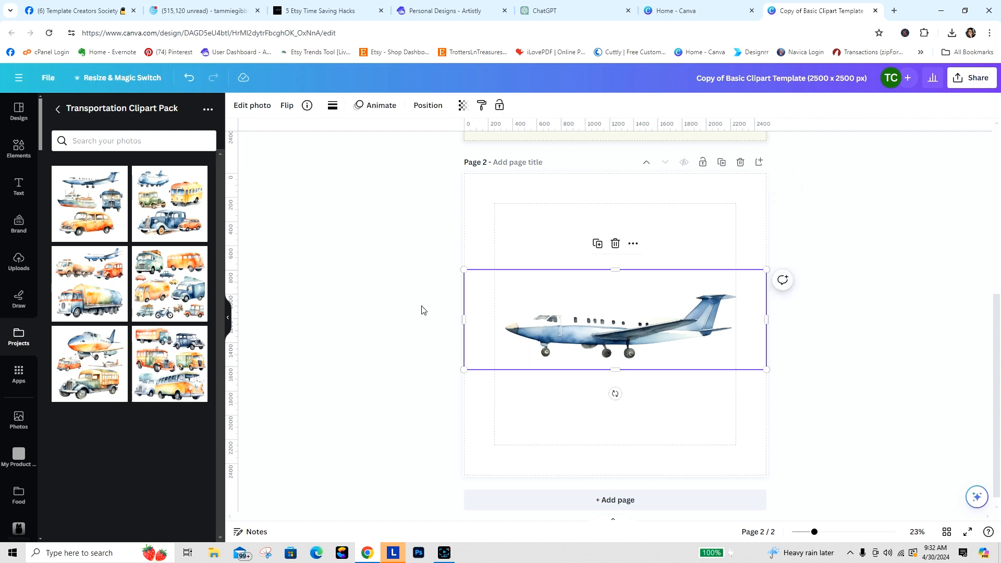
pyautogui.moveTo(604, 326)
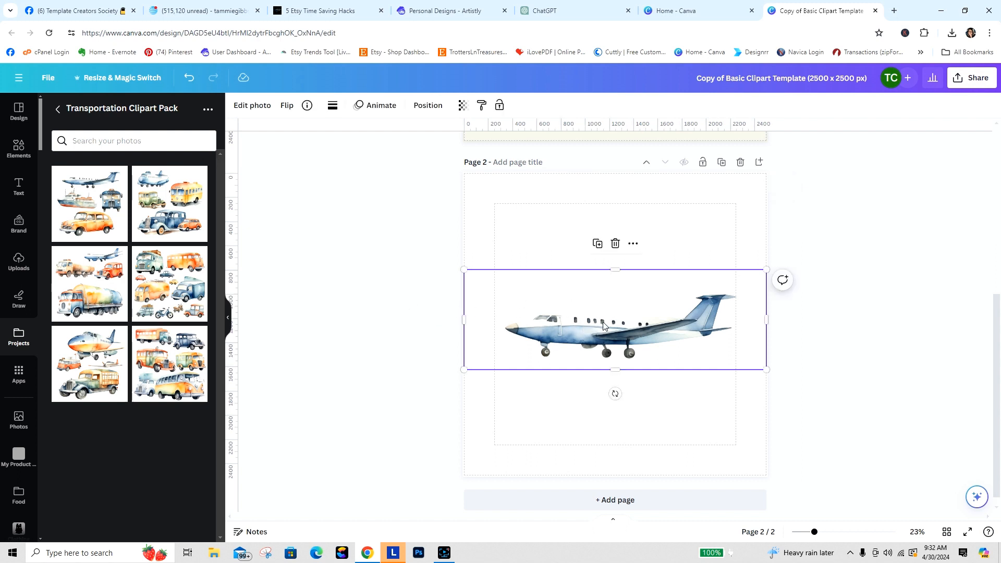
pyautogui.moveTo(580, 328)
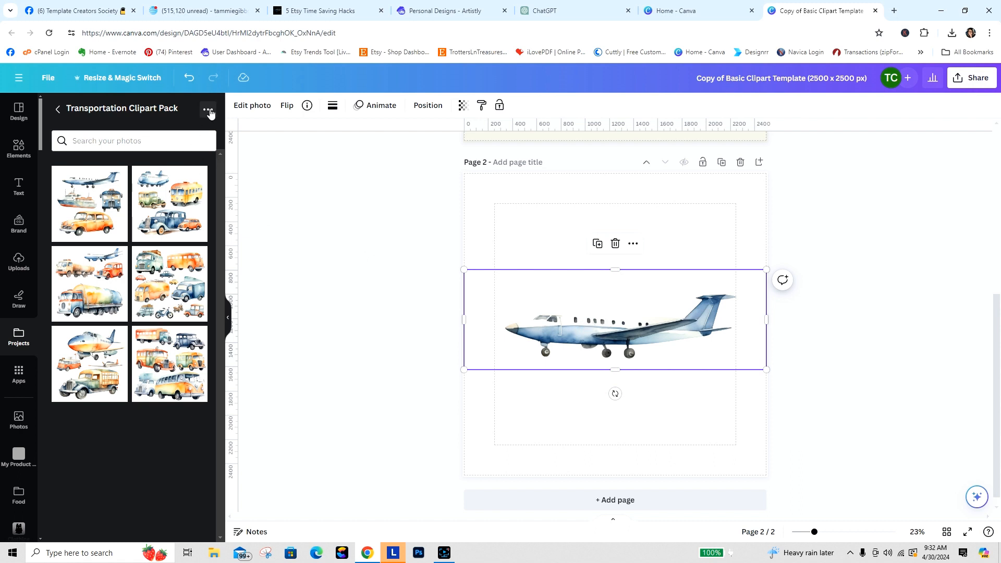
pyautogui.moveTo(230, 113)
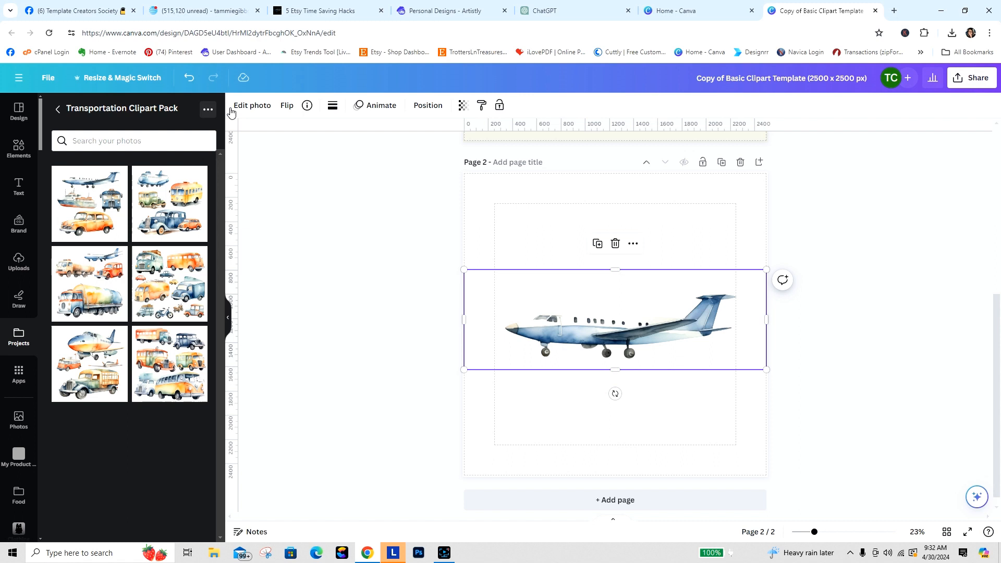
pyautogui.moveTo(975, 282)
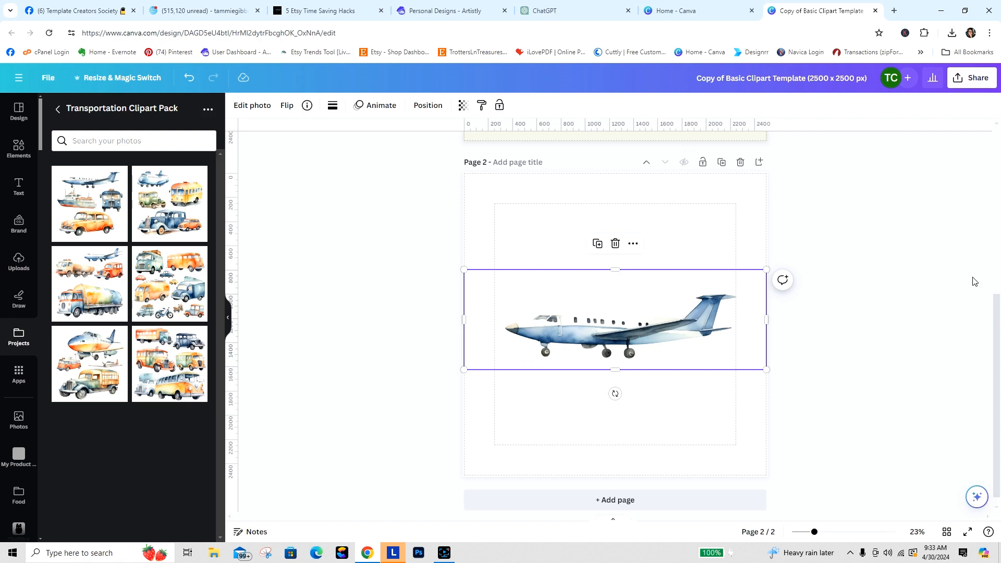
pyautogui.moveTo(955, 319)
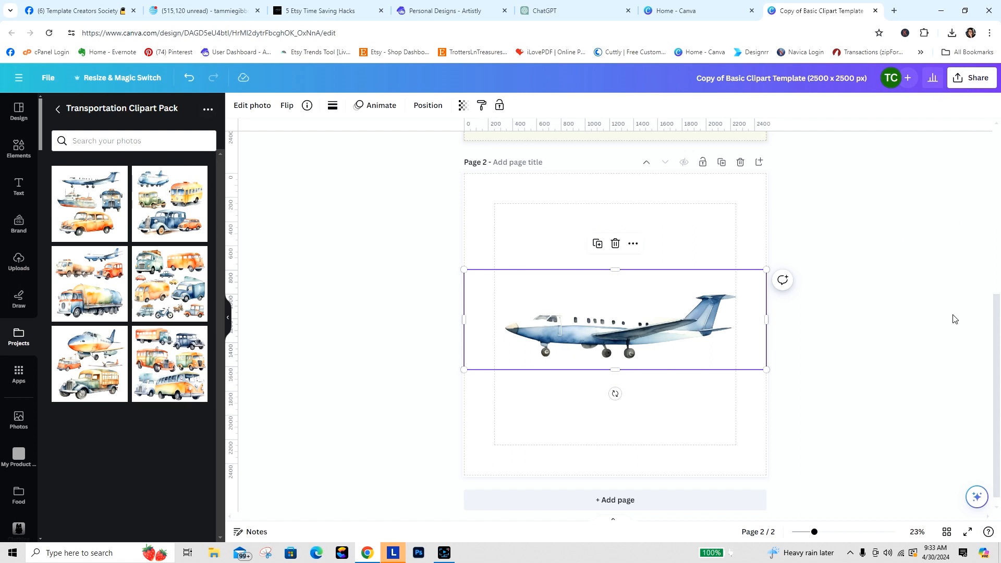
pyautogui.moveTo(961, 150)
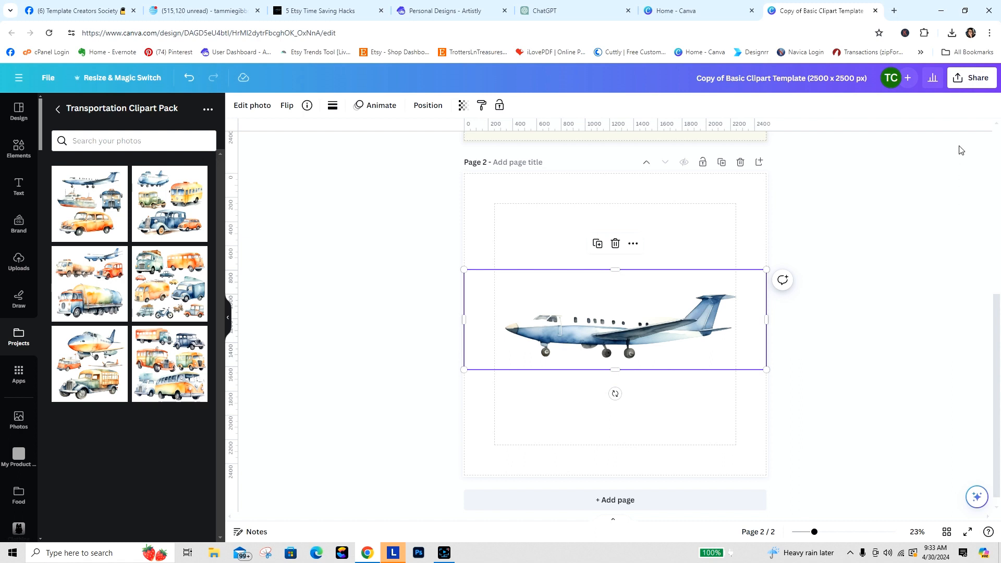
# Export only Page 2 as a PNG with transparent background from Share > Download.
pyautogui.click(971, 77)
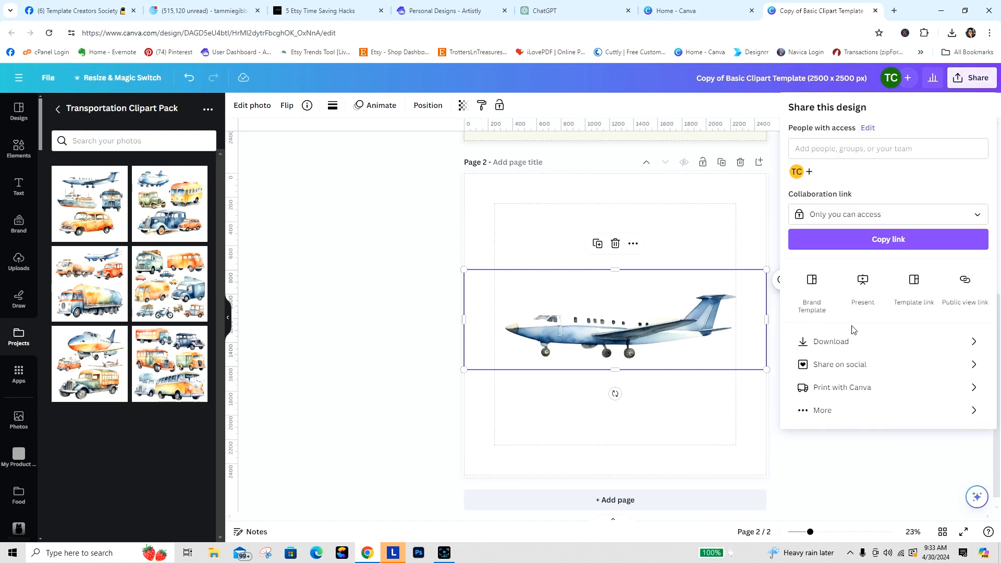
pyautogui.click(830, 341)
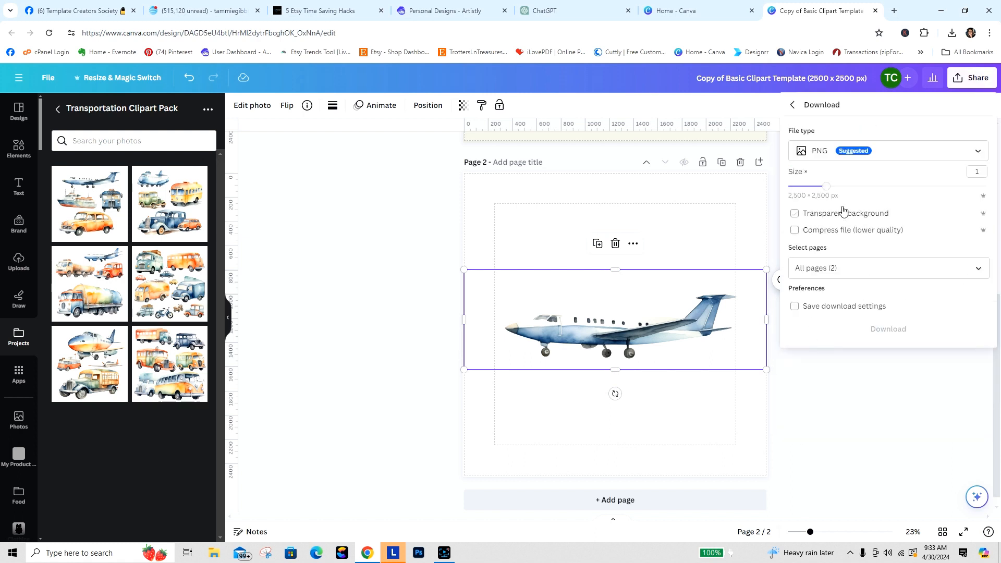
pyautogui.click(794, 213)
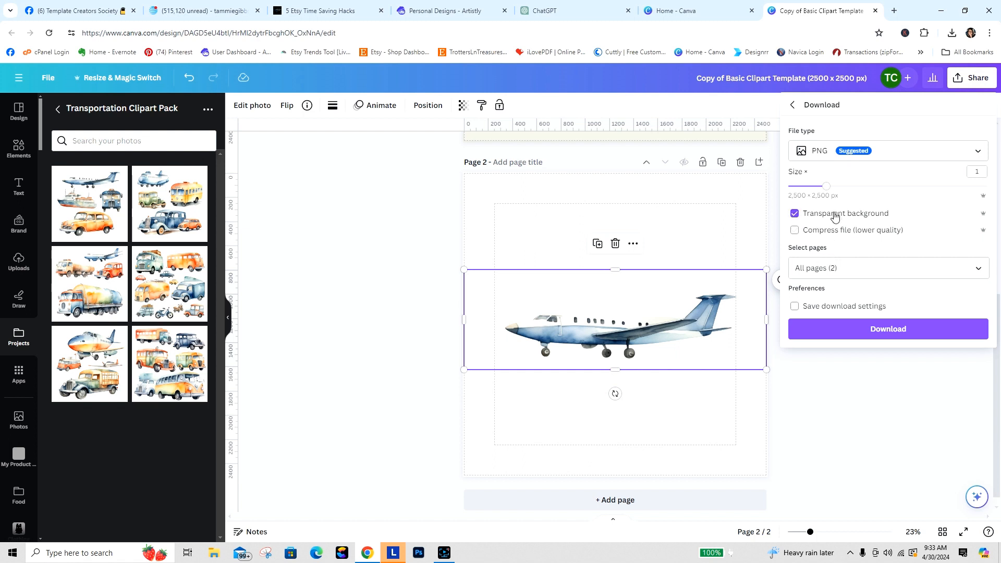
pyautogui.click(887, 267)
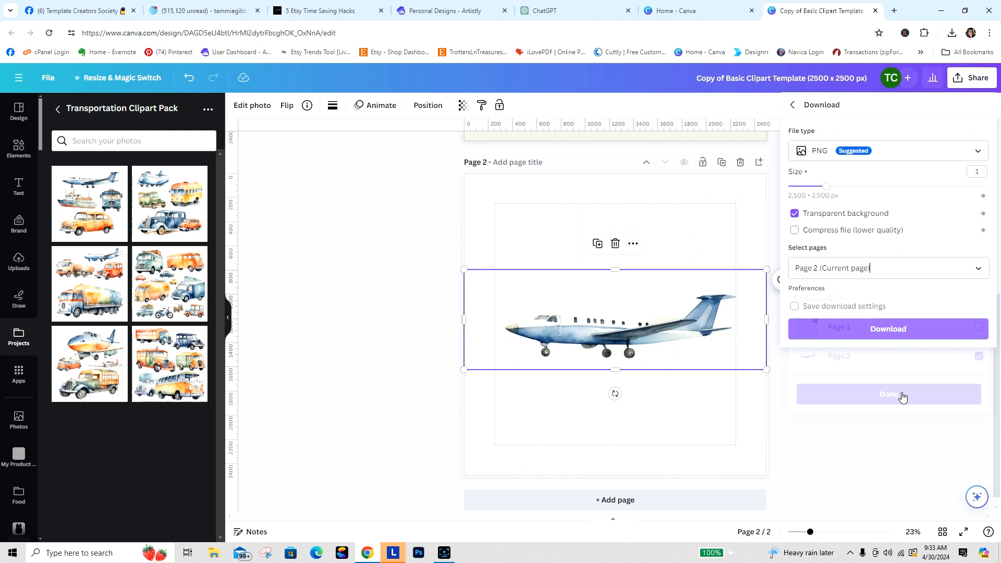
pyautogui.click(887, 329)
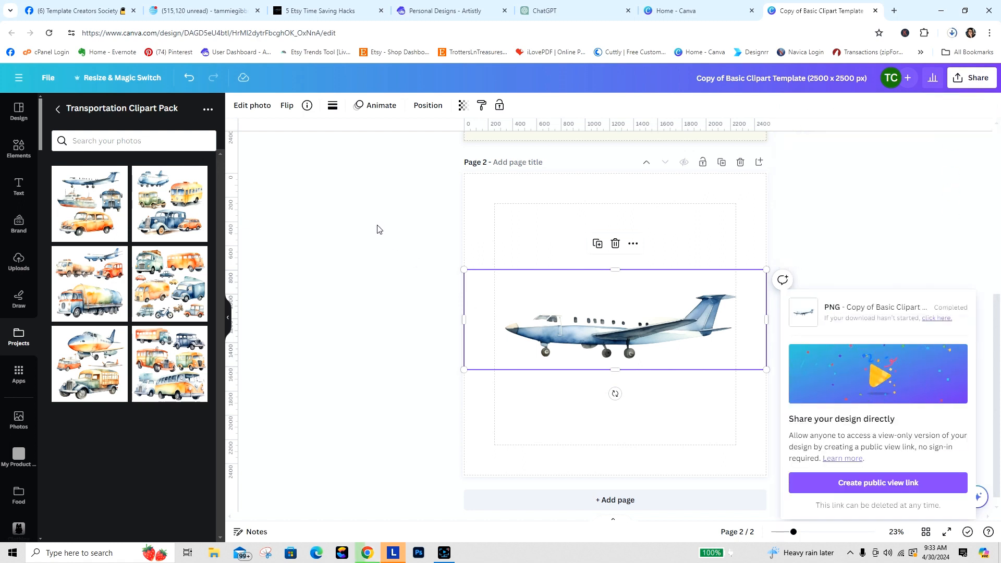
pyautogui.click(951, 32)
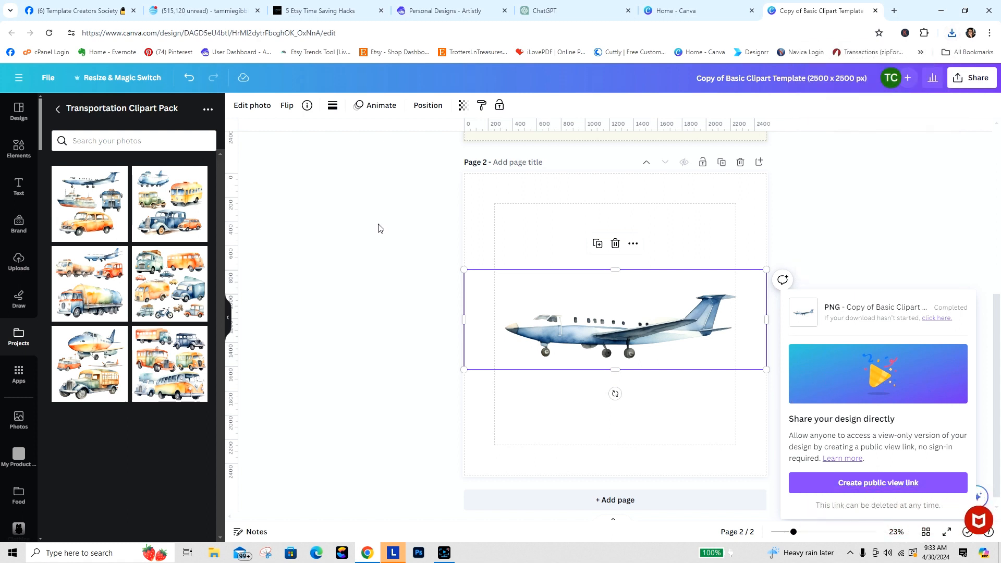
pyautogui.moveTo(598, 290)
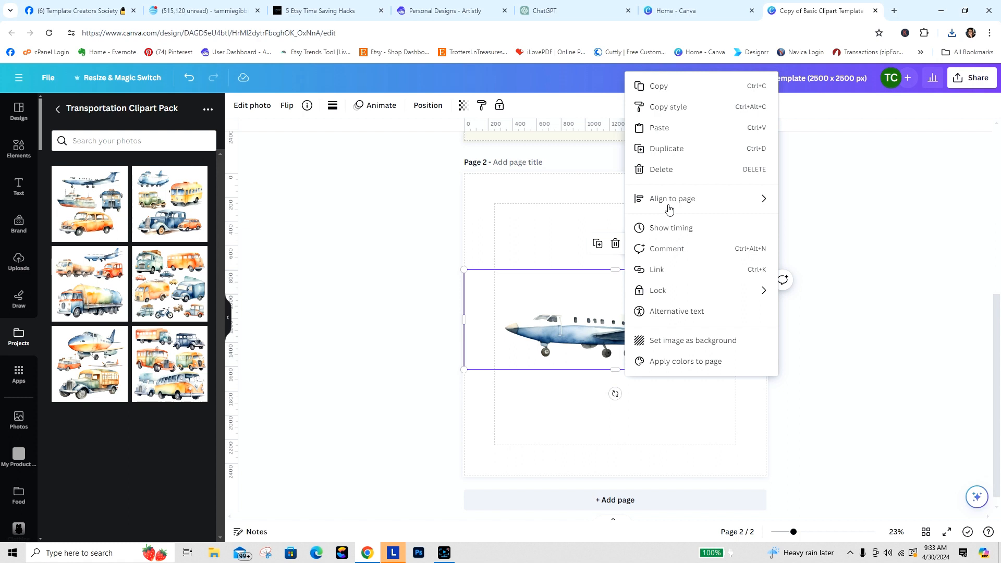
pyautogui.moveTo(664, 216)
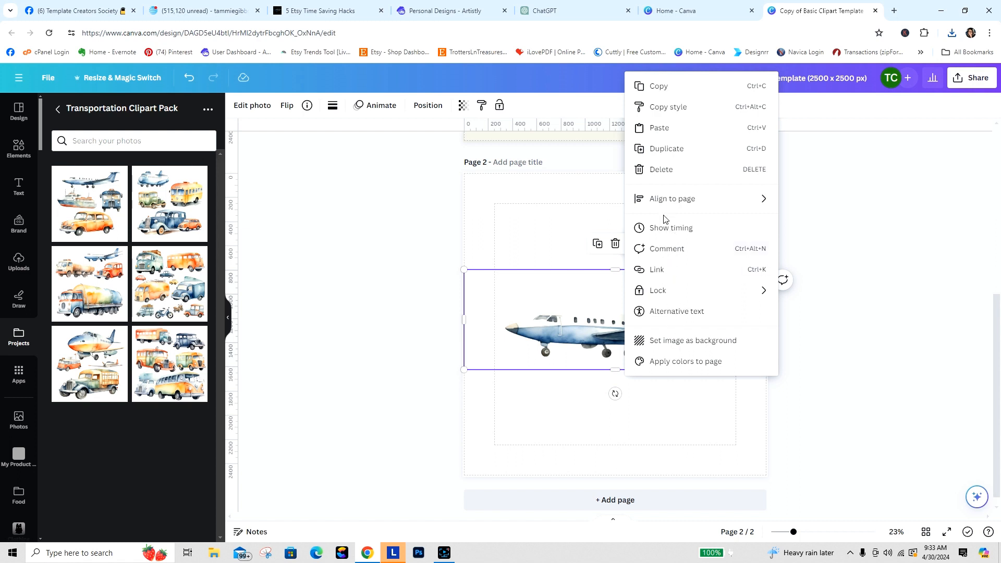
pyautogui.moveTo(657, 99)
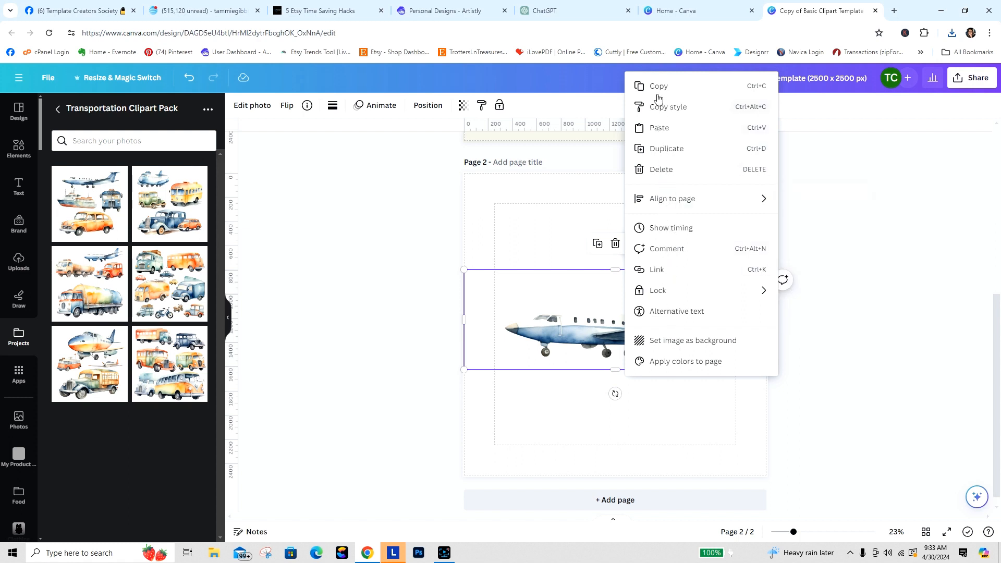
pyautogui.moveTo(659, 88)
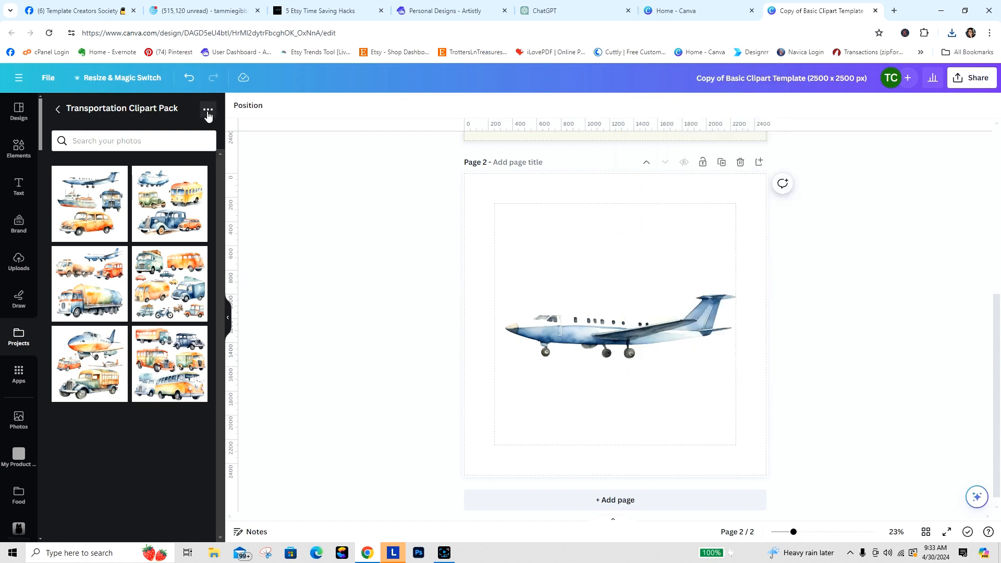
# Add a 'Small PNGs' subfolder inside Transportation Clipart Pack and show the All tab.
pyautogui.click(208, 109)
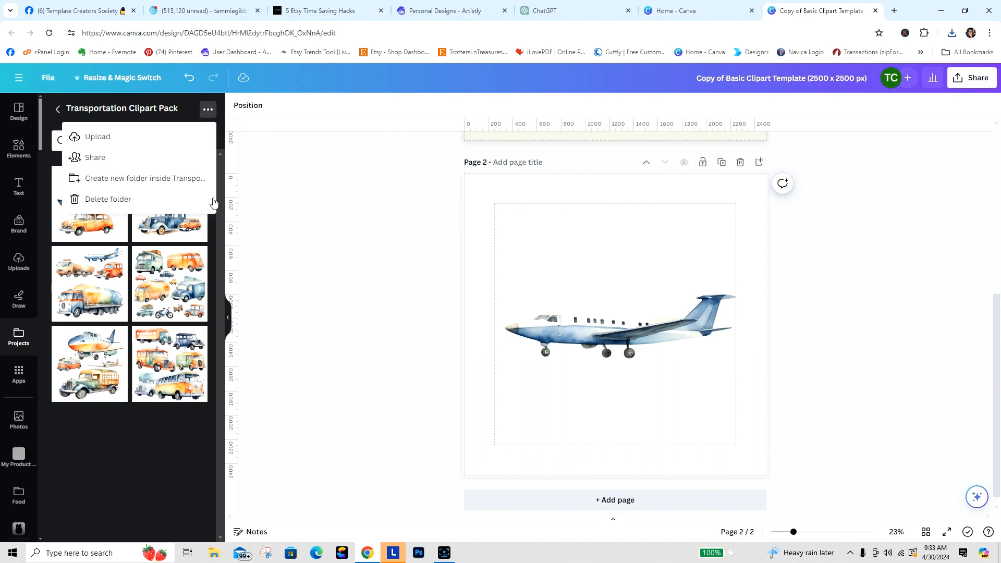
pyautogui.moveTo(128, 181)
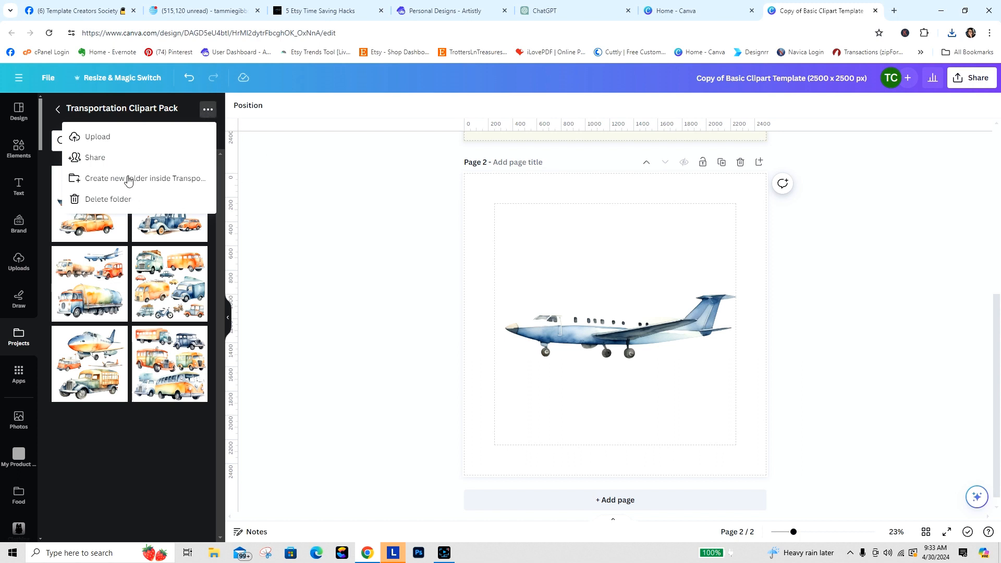
pyautogui.moveTo(132, 145)
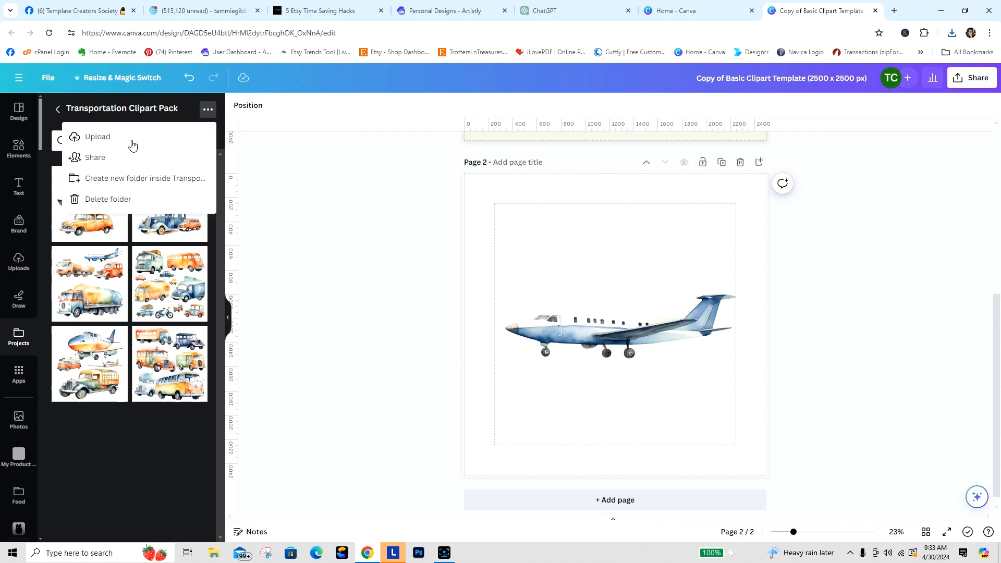
pyautogui.click(145, 178)
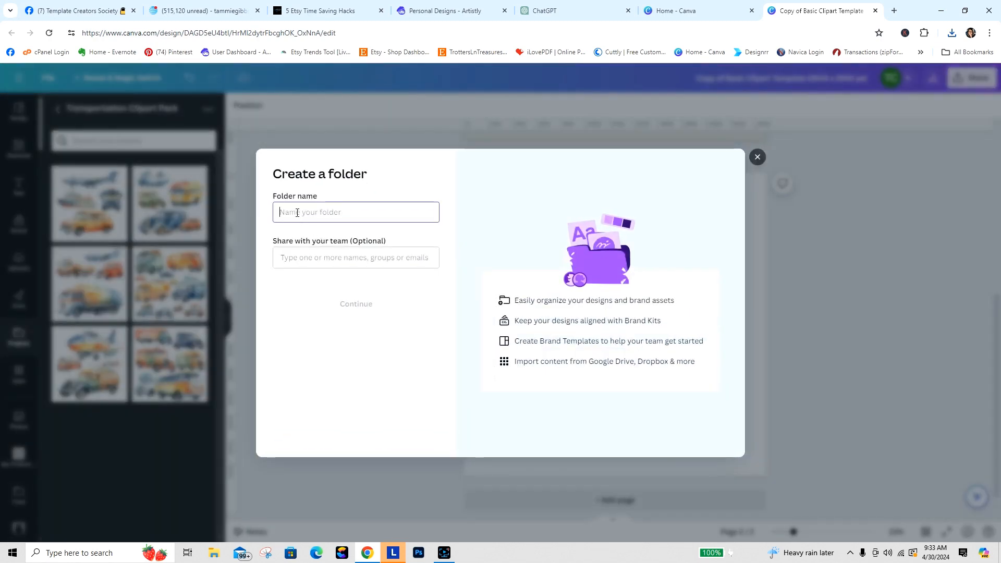
pyautogui.write('Small')
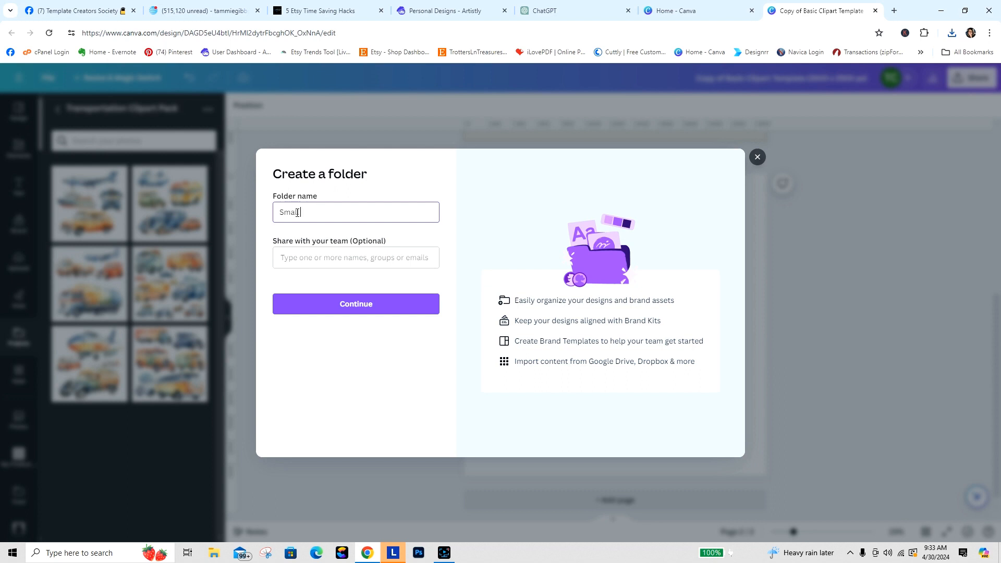
pyautogui.write('PG')
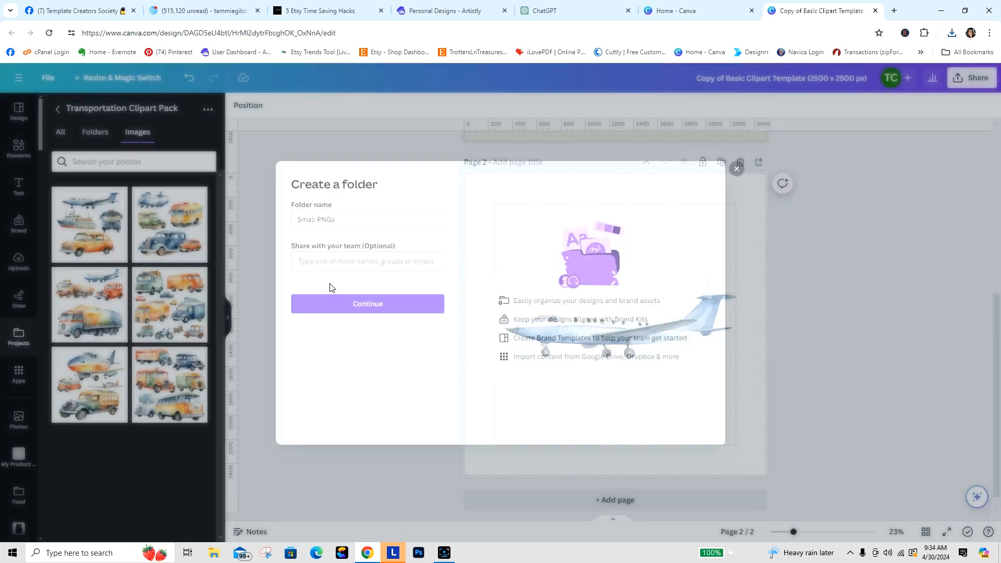
pyautogui.click(367, 304)
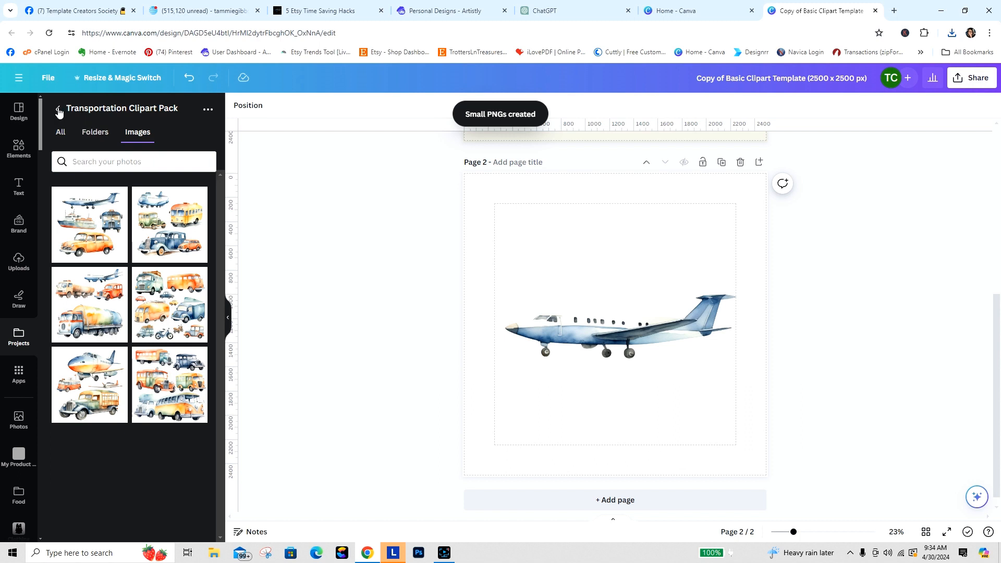
pyautogui.click(60, 132)
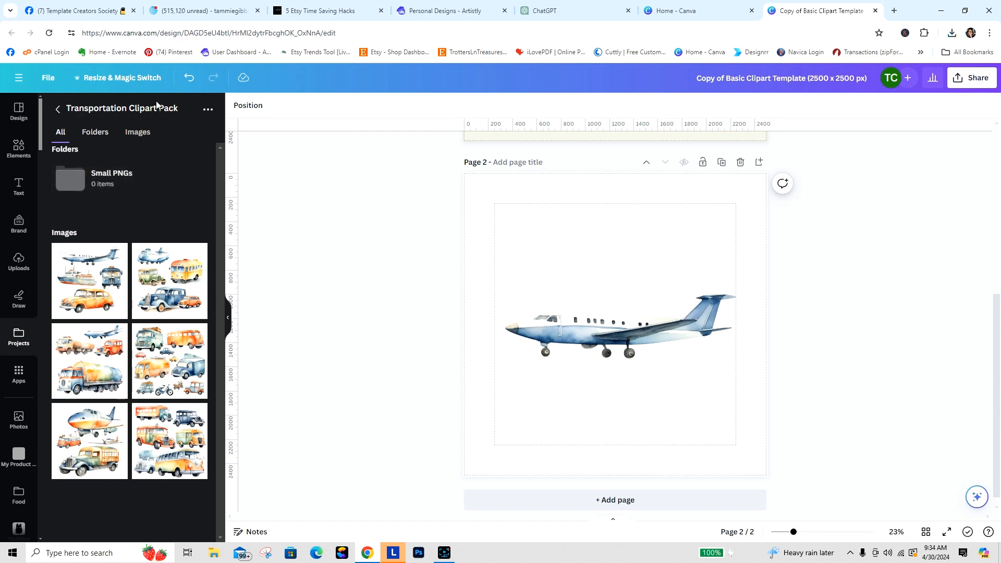
pyautogui.moveTo(112, 178)
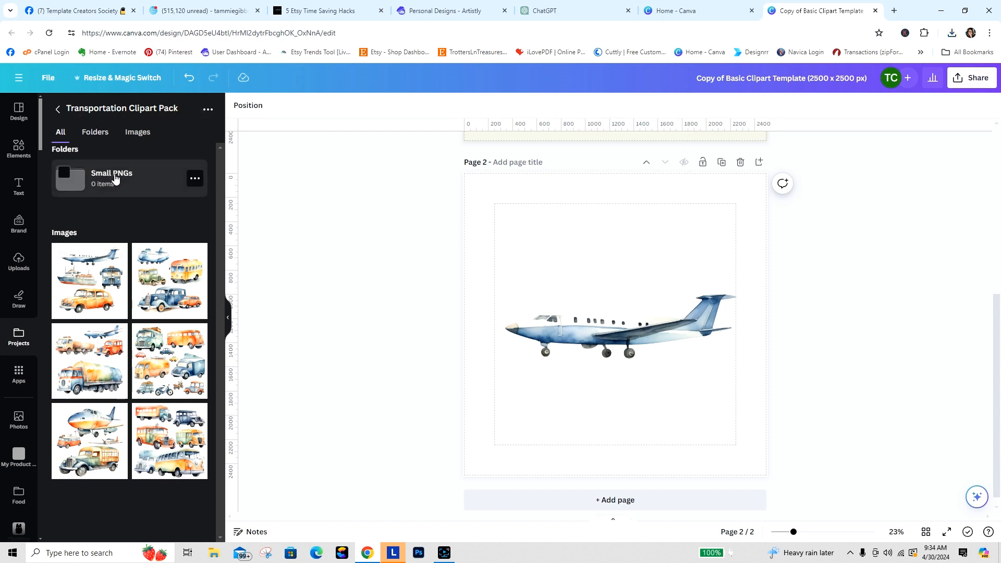
# Open Small PNGs and upload the downloaded airplane PNG into it.
pyautogui.click(111, 177)
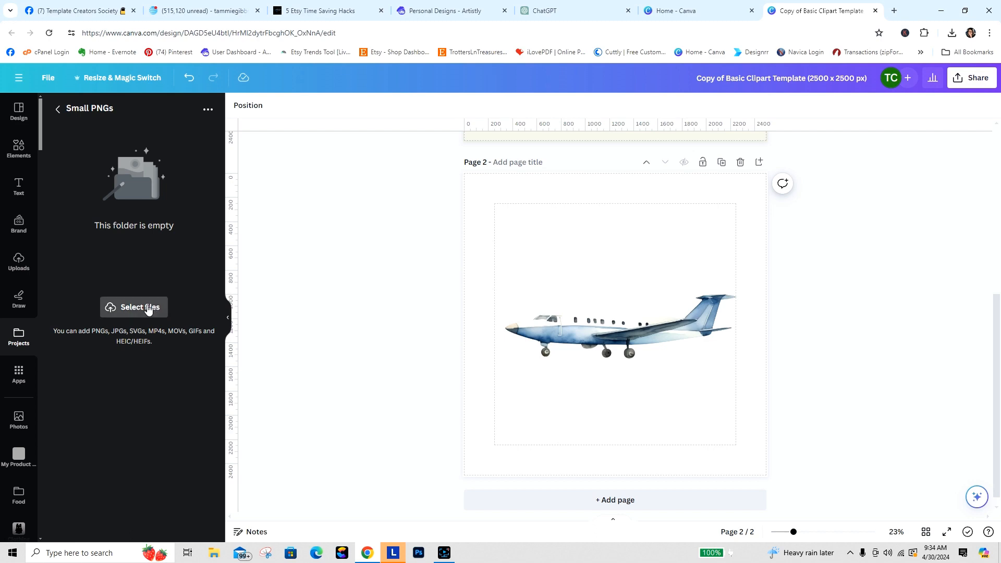
pyautogui.click(134, 307)
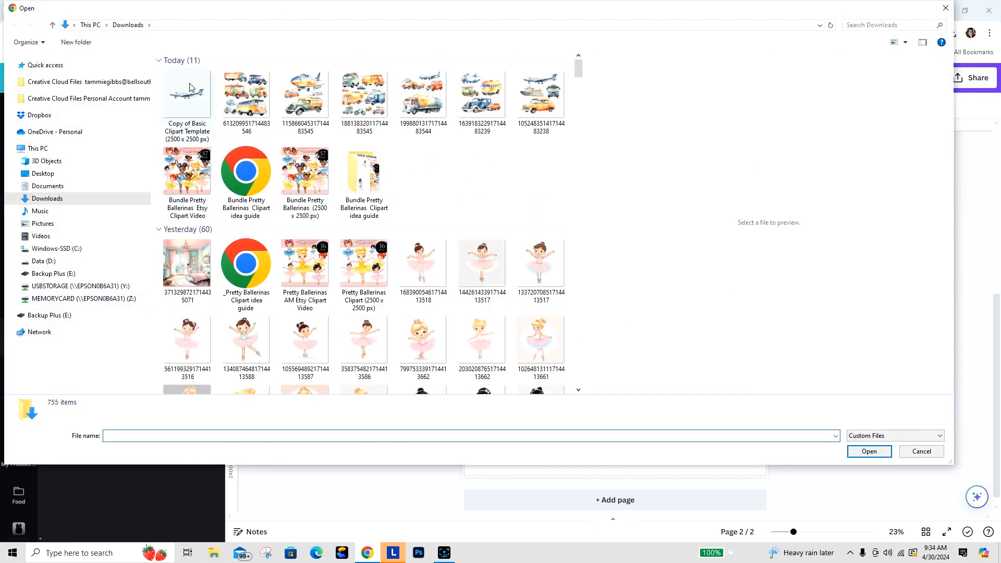
pyautogui.click(921, 451)
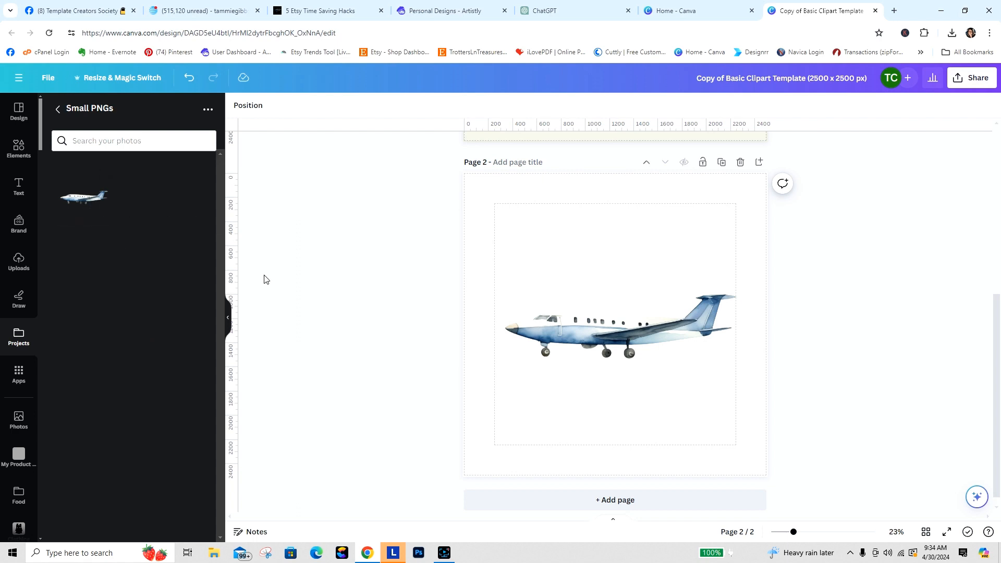
pyautogui.moveTo(576, 177)
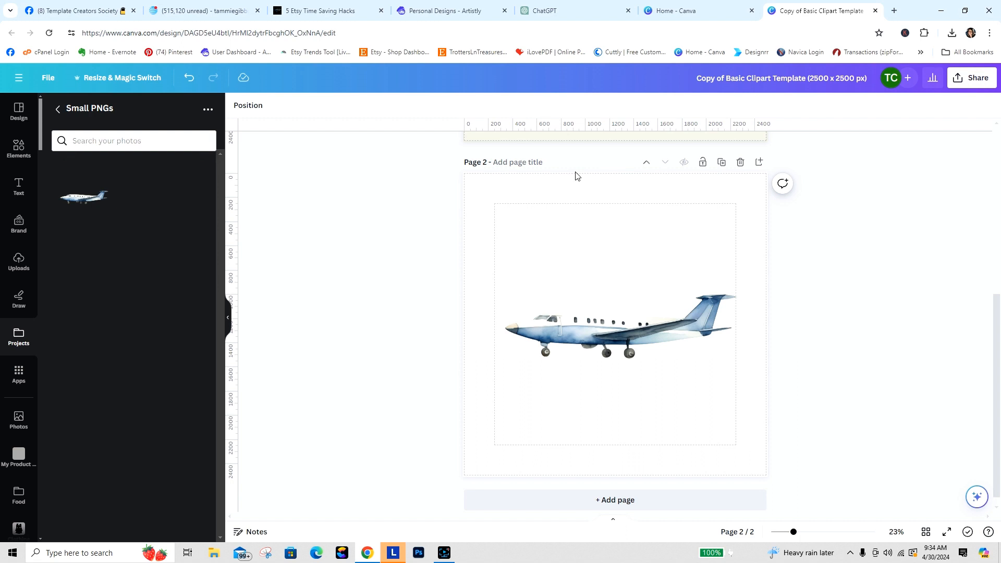
pyautogui.moveTo(982, 33)
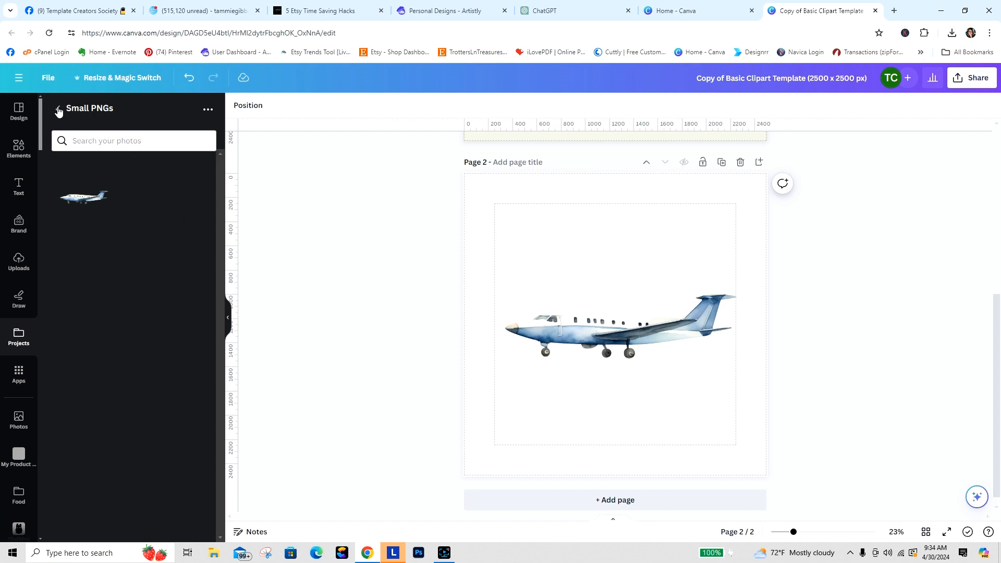
# Browse back through the pack and uploads, then reopen Small PNGs to check the airplane.
pyautogui.click(57, 108)
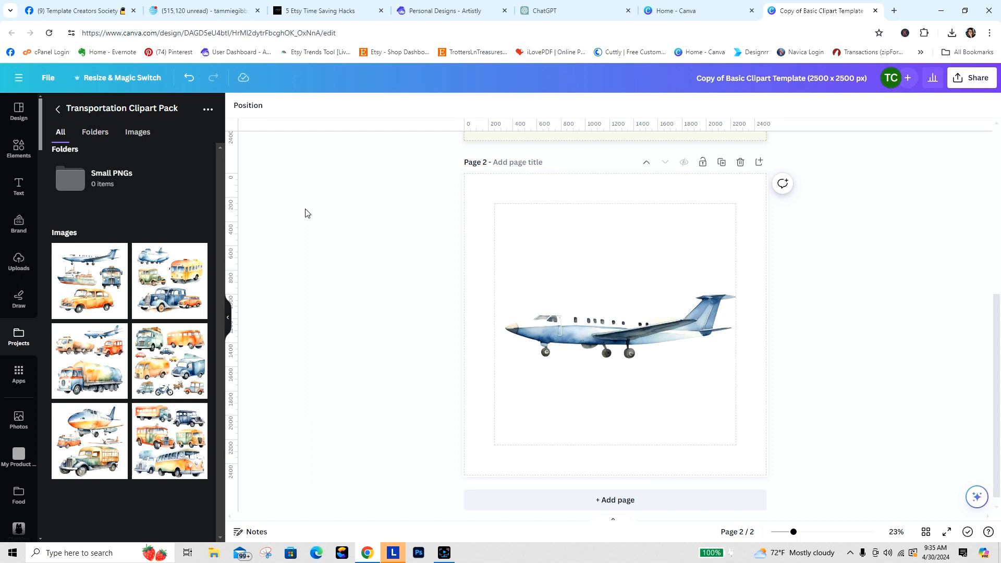
pyautogui.moveTo(227, 162)
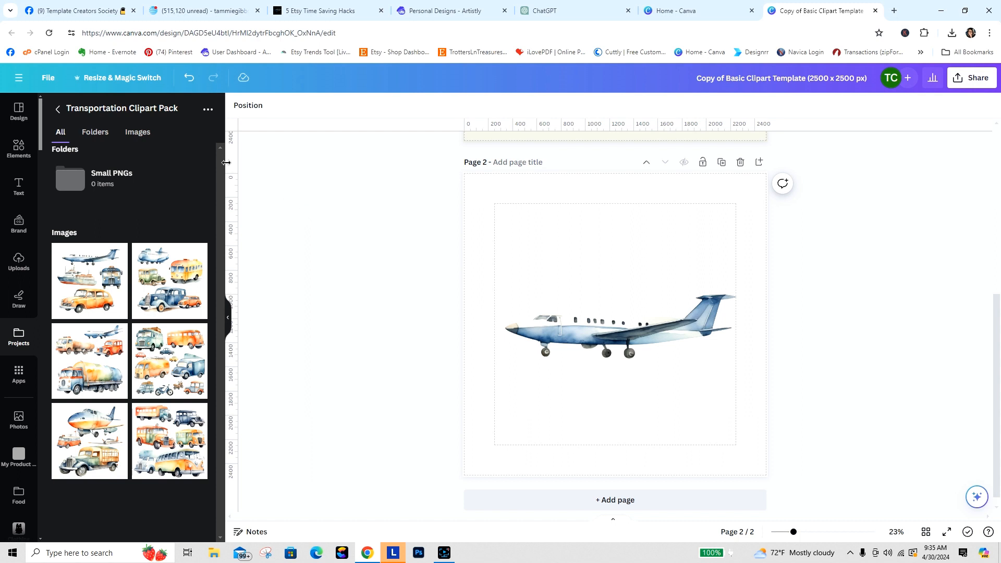
pyautogui.moveTo(134, 193)
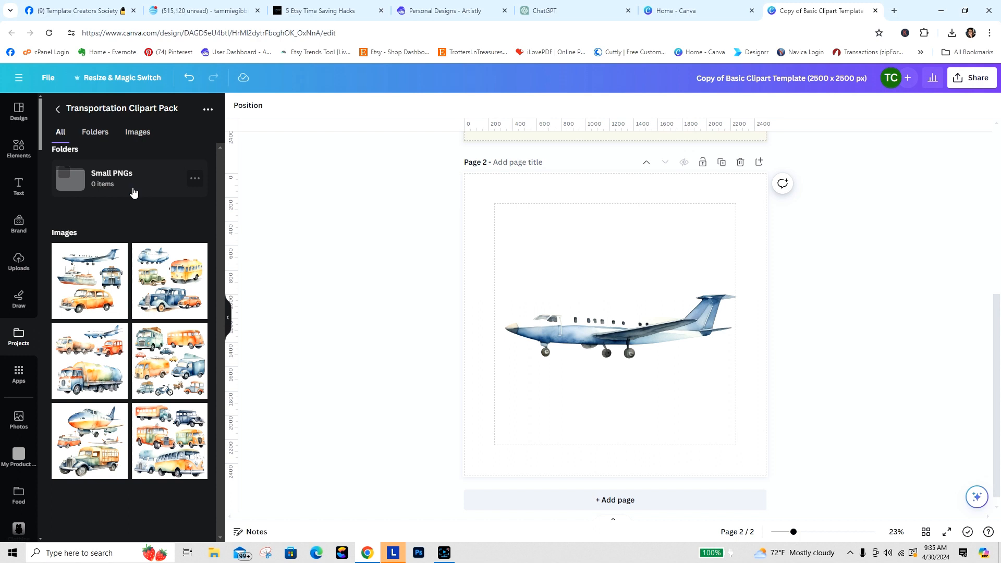
pyautogui.moveTo(86, 111)
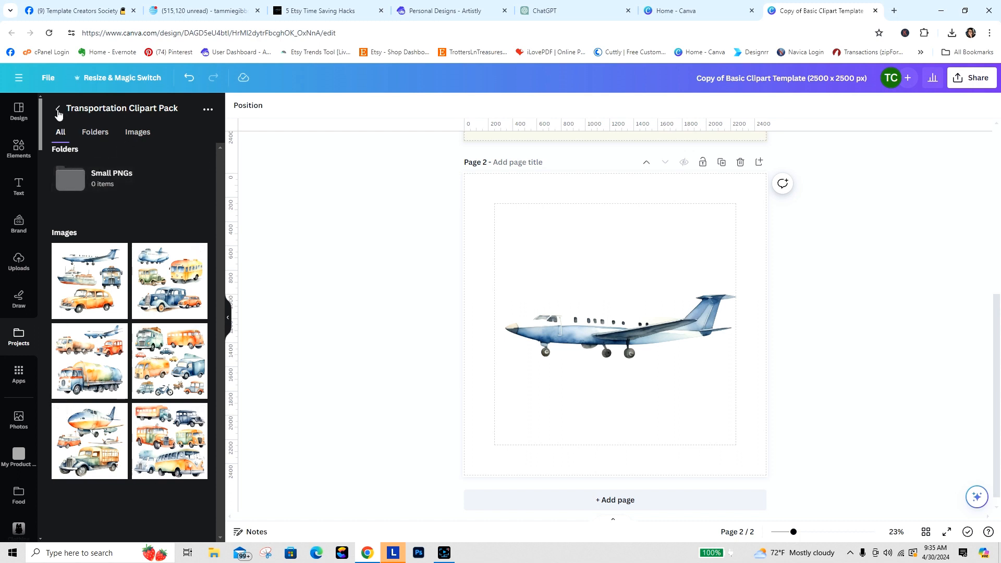
pyautogui.moveTo(18, 262)
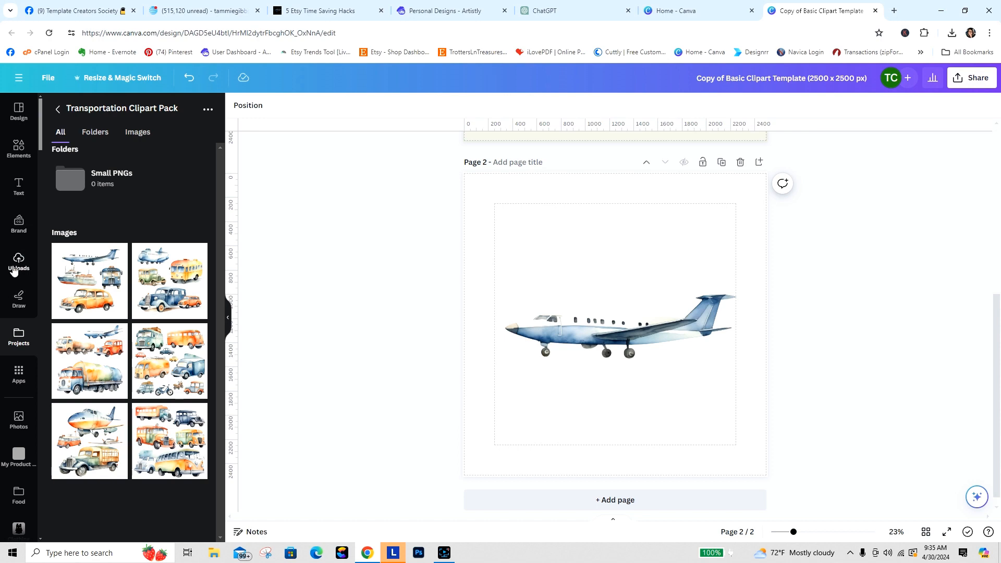
pyautogui.click(19, 262)
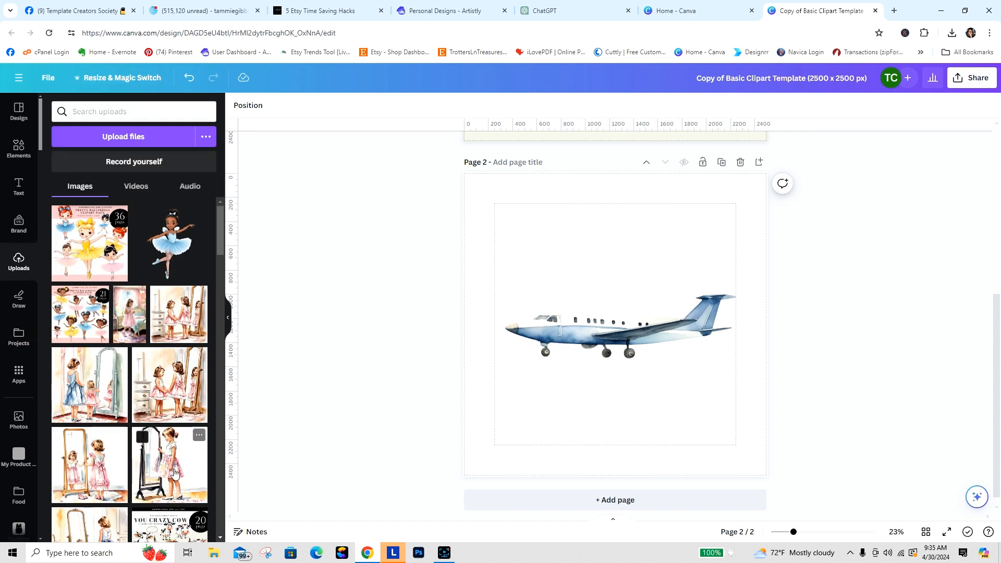
pyautogui.moveTo(131, 533)
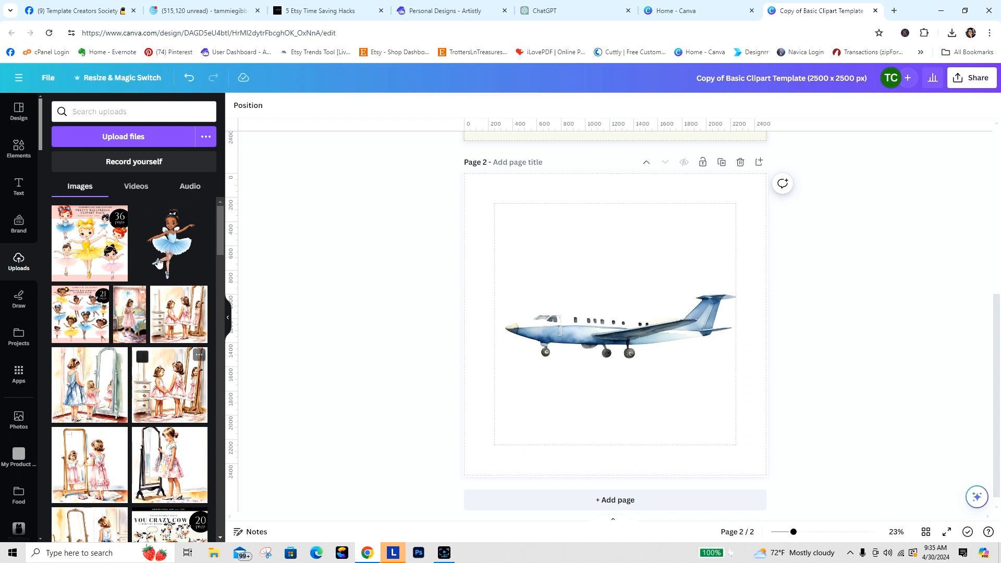
pyautogui.moveTo(20, 213)
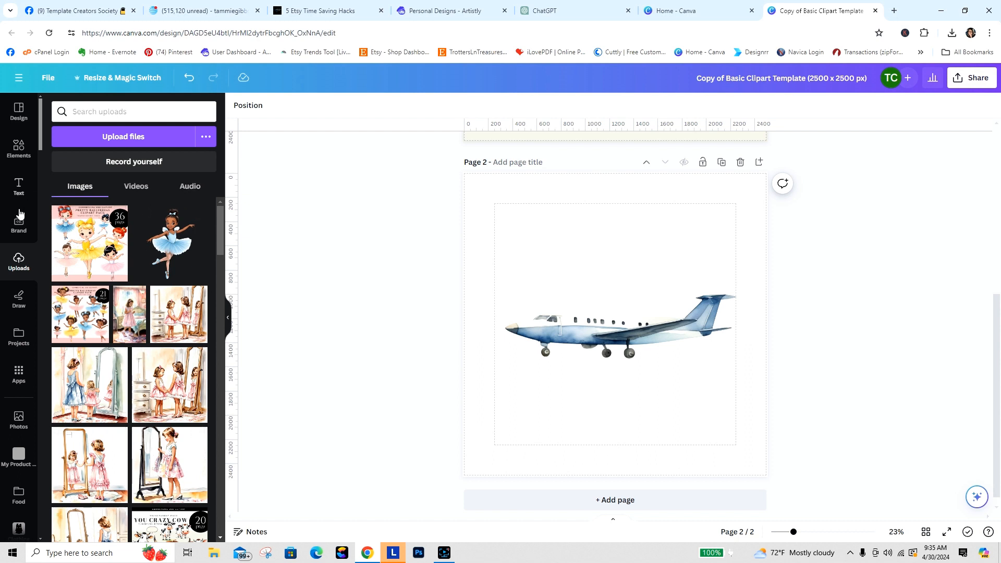
pyautogui.moveTo(19, 335)
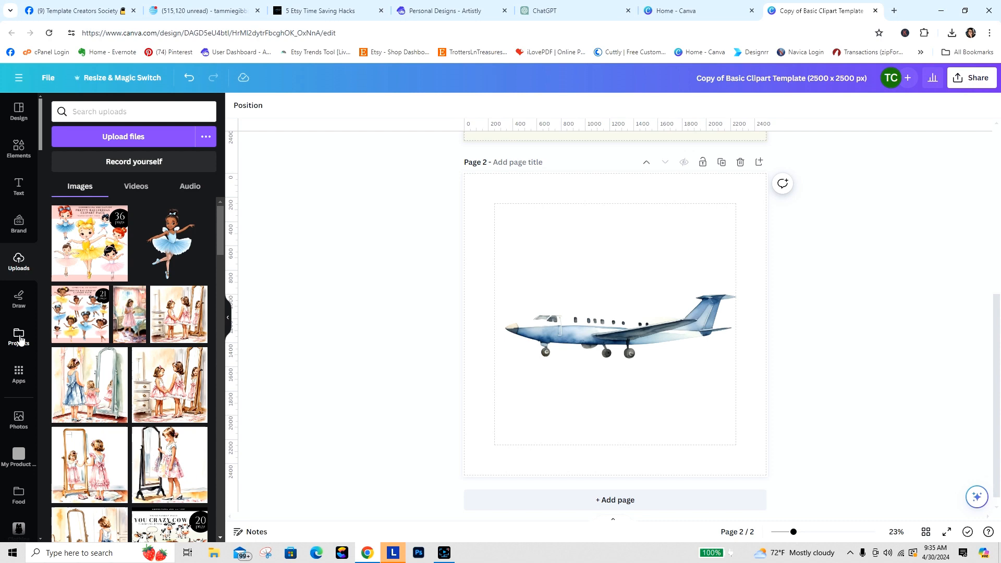
pyautogui.click(18, 337)
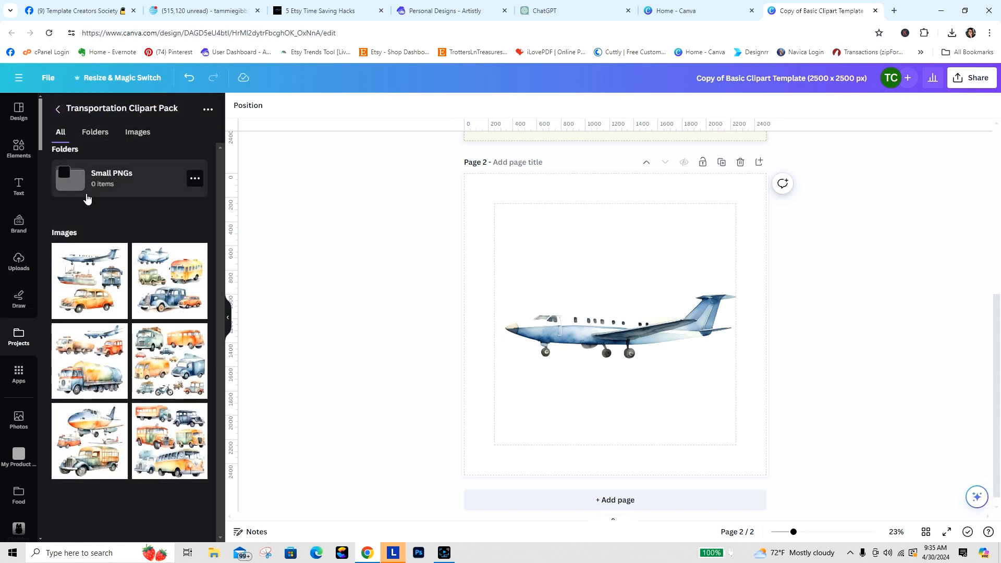
pyautogui.click(112, 179)
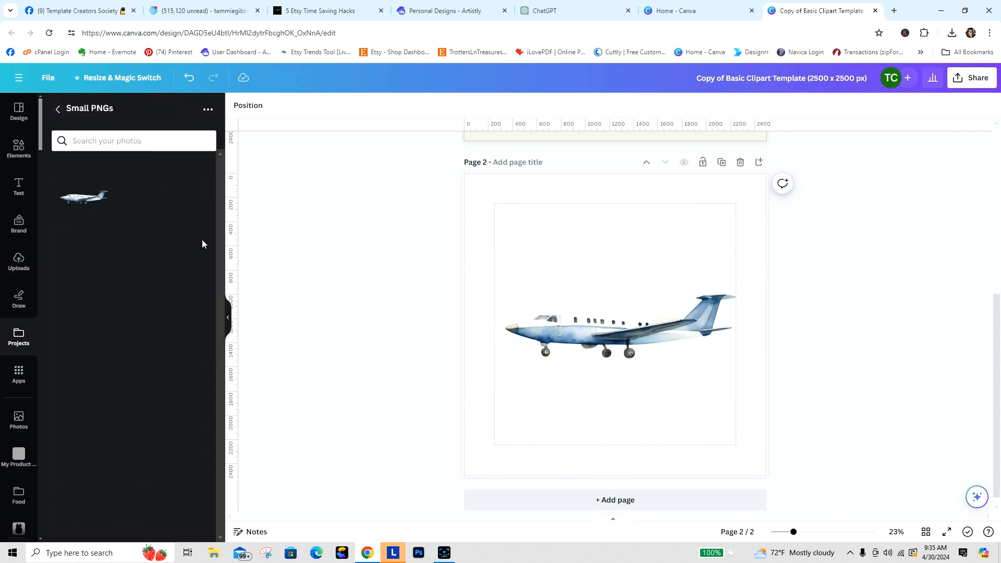
pyautogui.moveTo(205, 347)
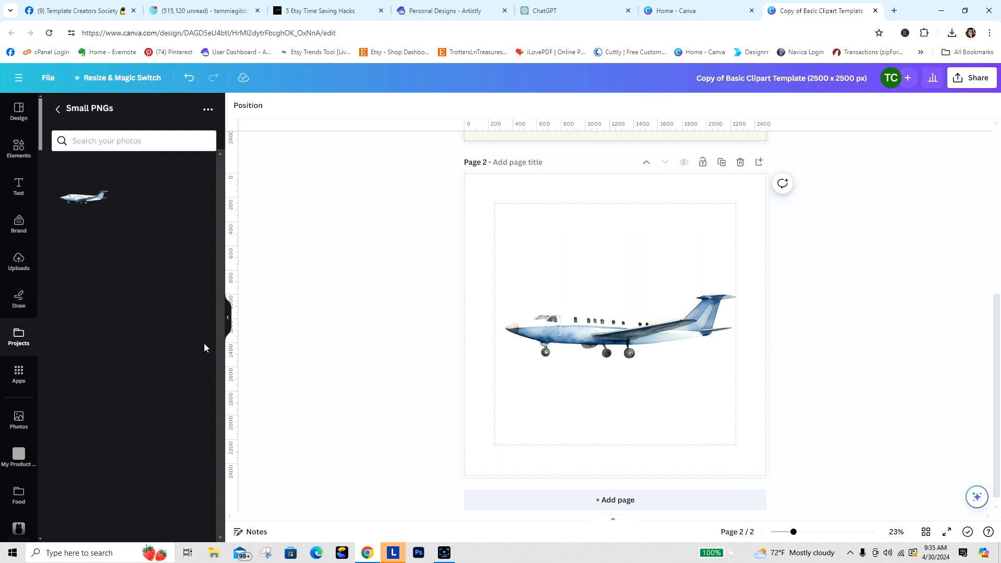
pyautogui.moveTo(277, 295)
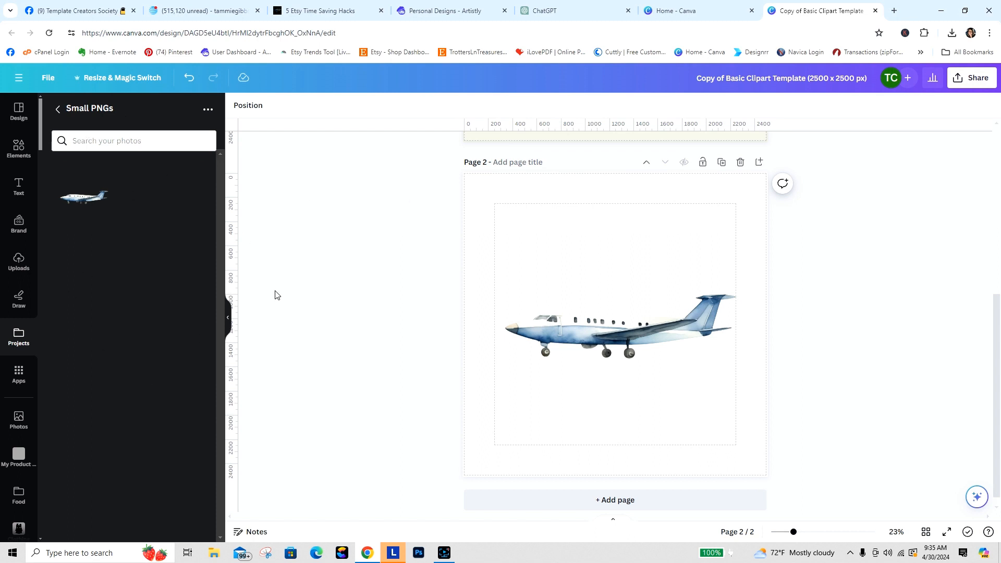
pyautogui.moveTo(313, 222)
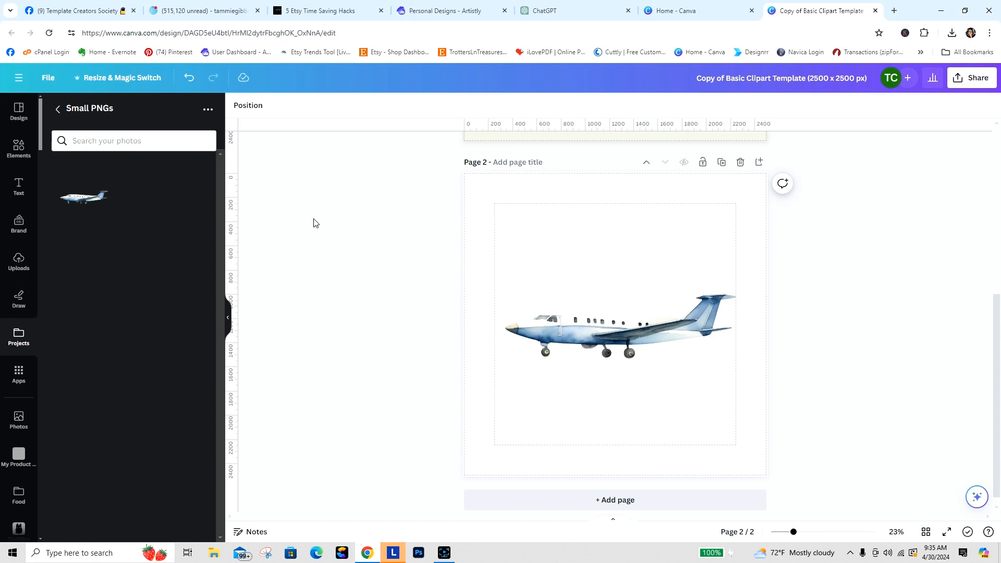
pyautogui.moveTo(339, 255)
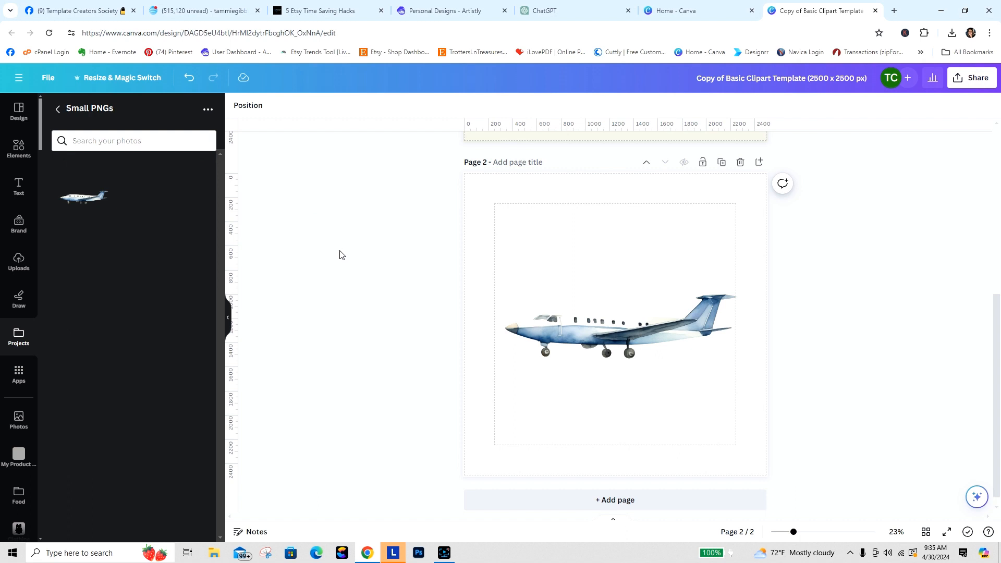
pyautogui.moveTo(88, 103)
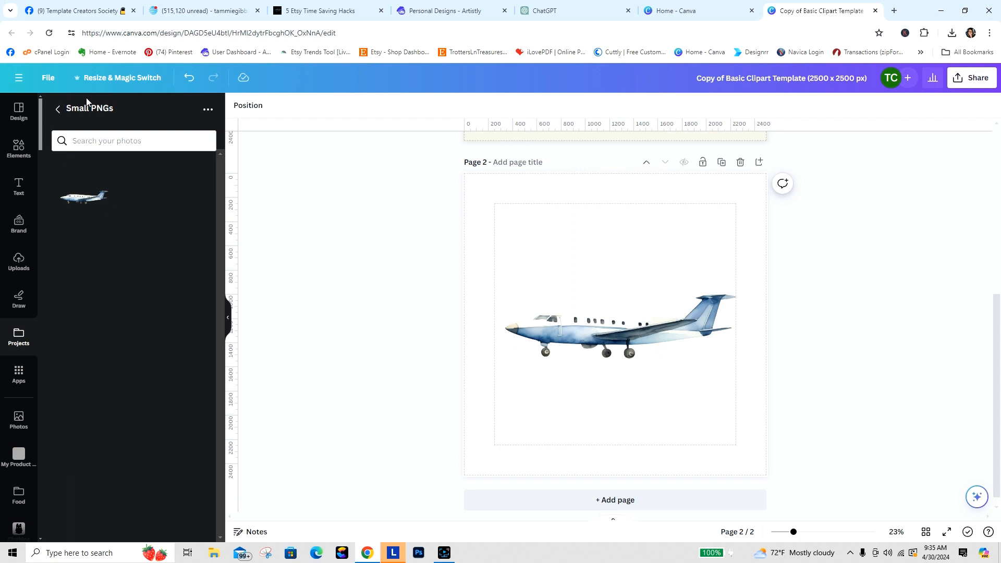
pyautogui.moveTo(677, 26)
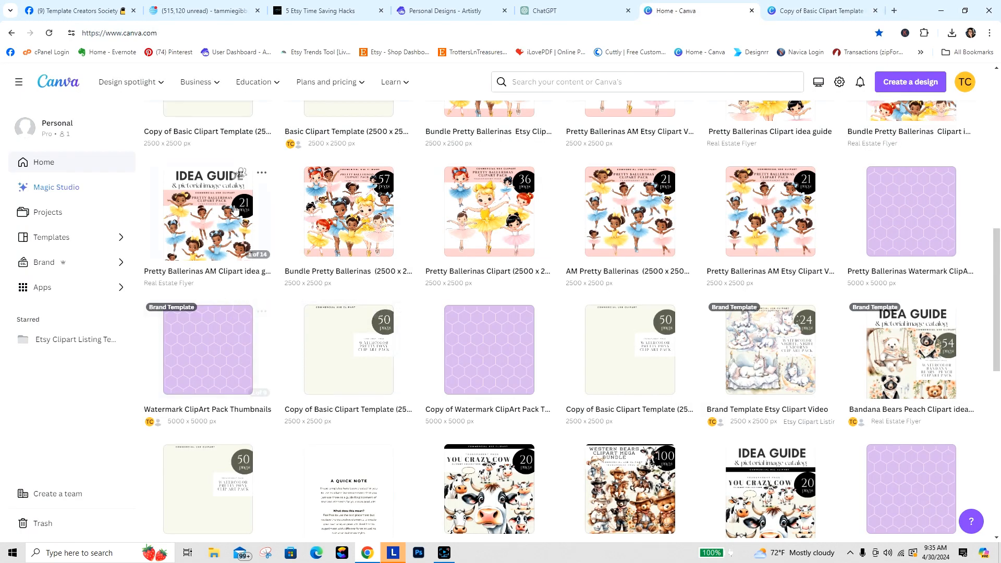
pyautogui.moveTo(921, 342)
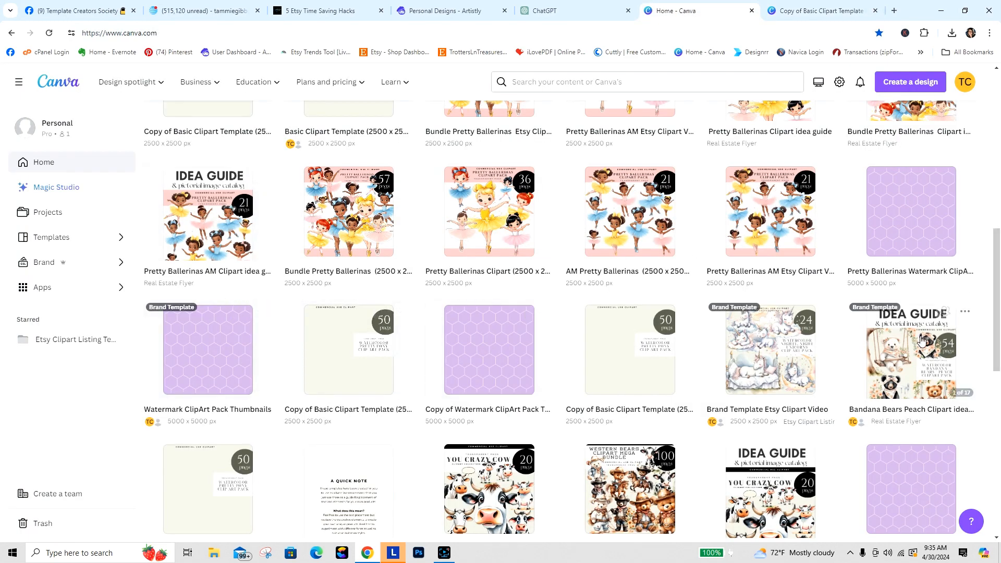
# Open the Bandana Bears Peach Clipart idea guide design from the home page.
pyautogui.click(909, 349)
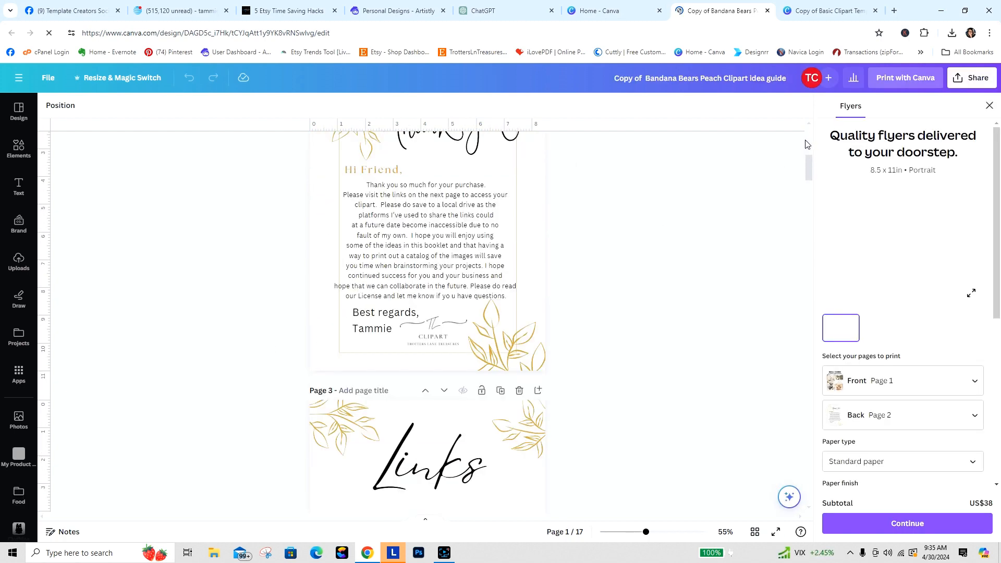
# Scroll to page 9 and open Projects > Transportation Clipart Pack > Small PNGs.
pyautogui.scroll(-3)
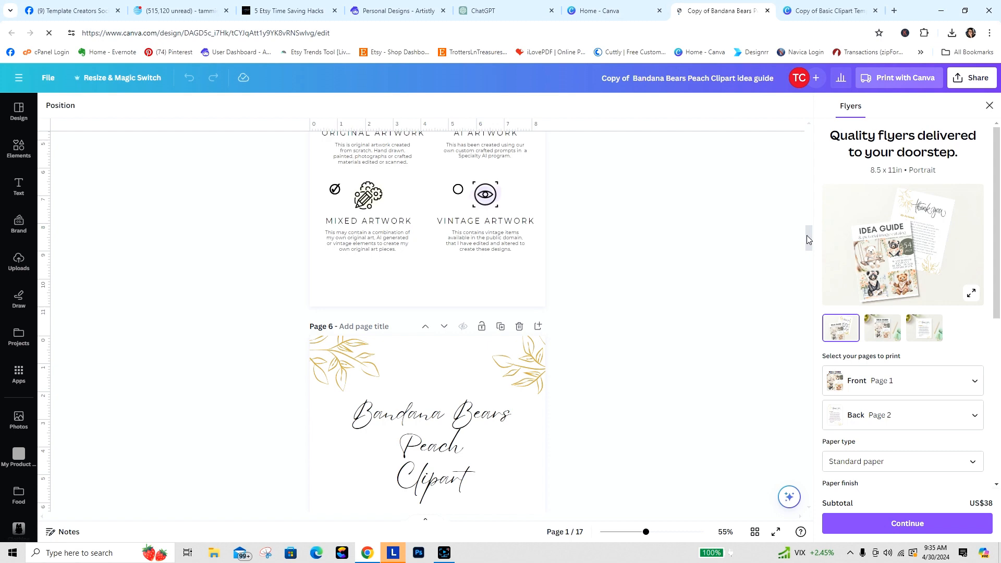
pyautogui.scroll(-3)
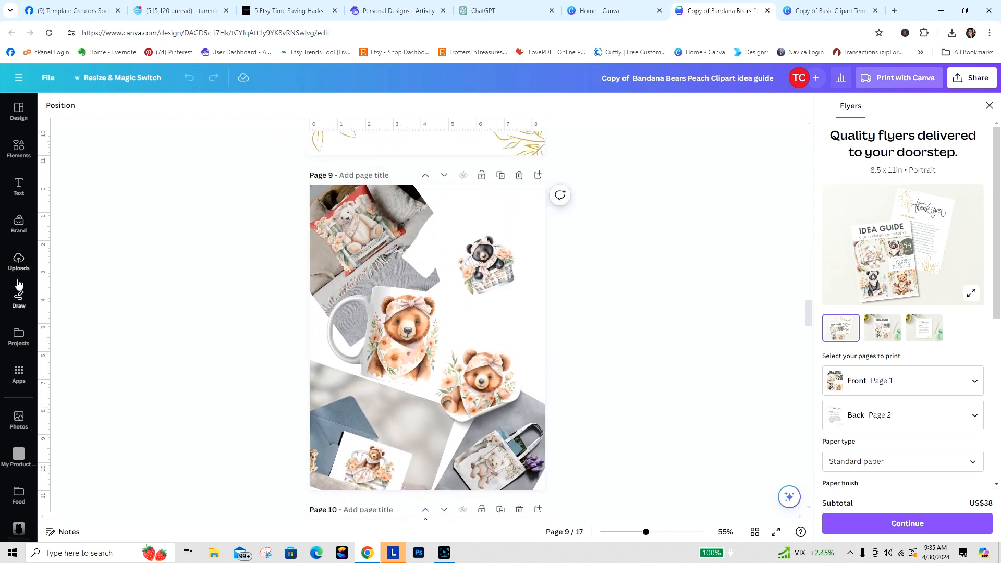
pyautogui.click(19, 262)
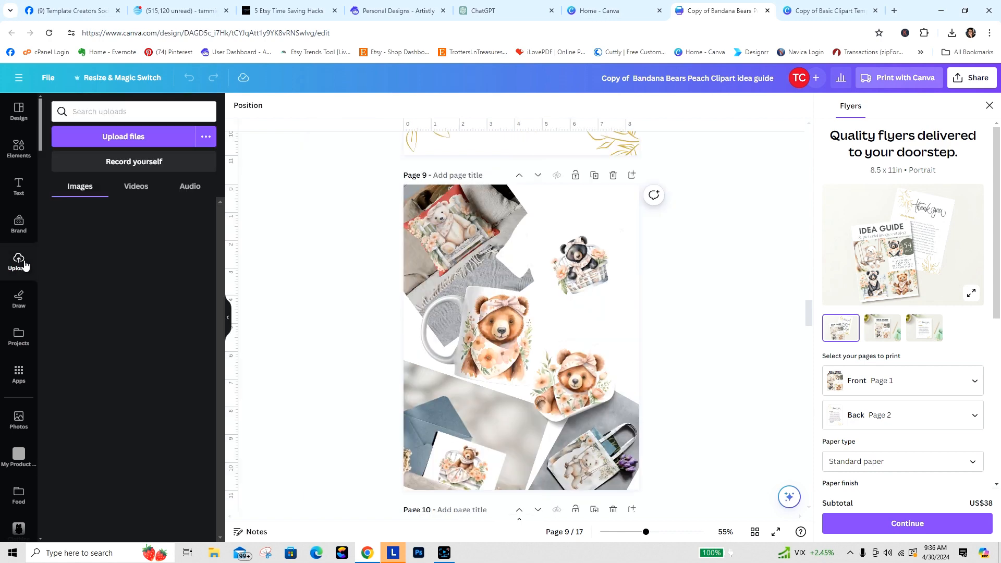
pyautogui.click(19, 261)
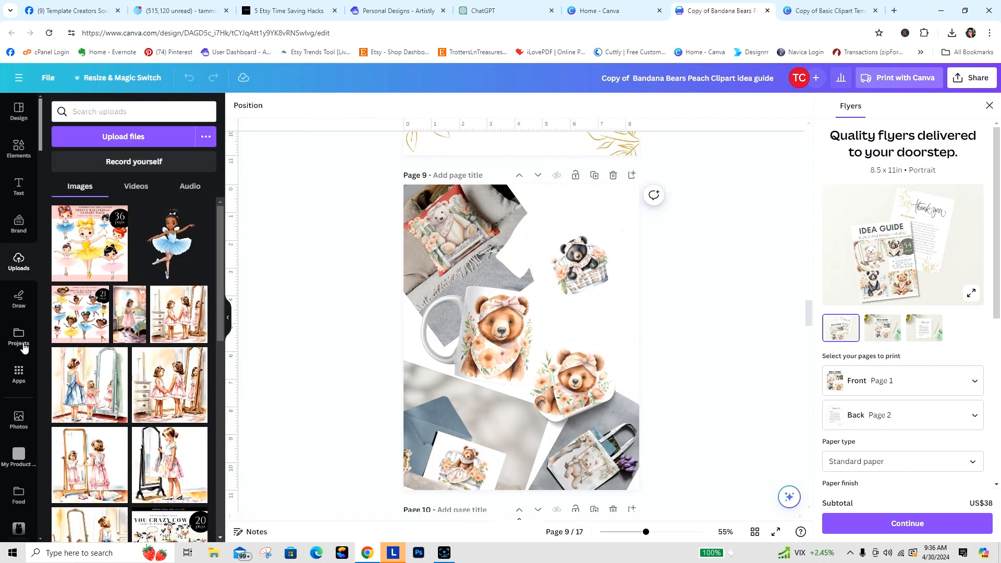
pyautogui.click(19, 337)
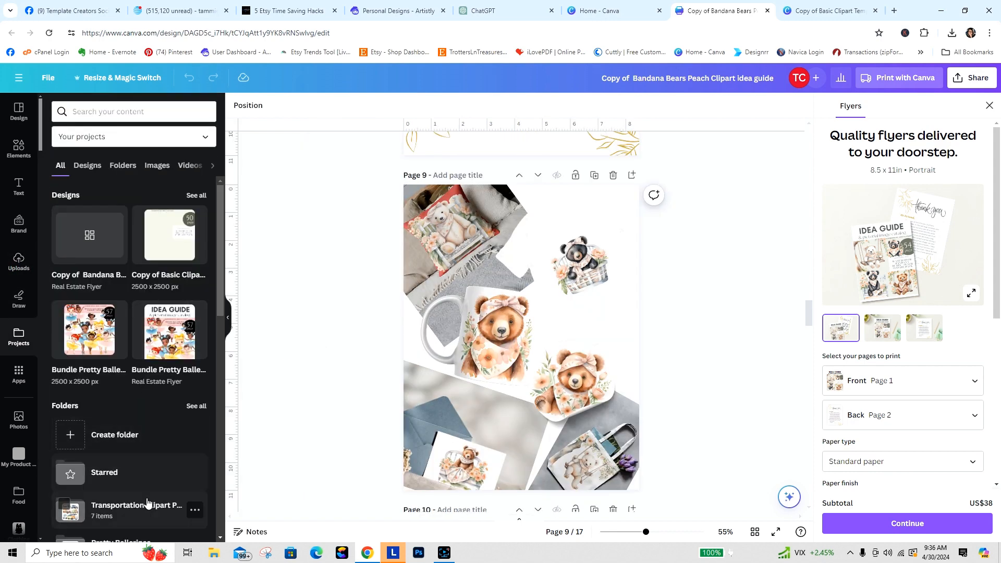
pyautogui.click(136, 509)
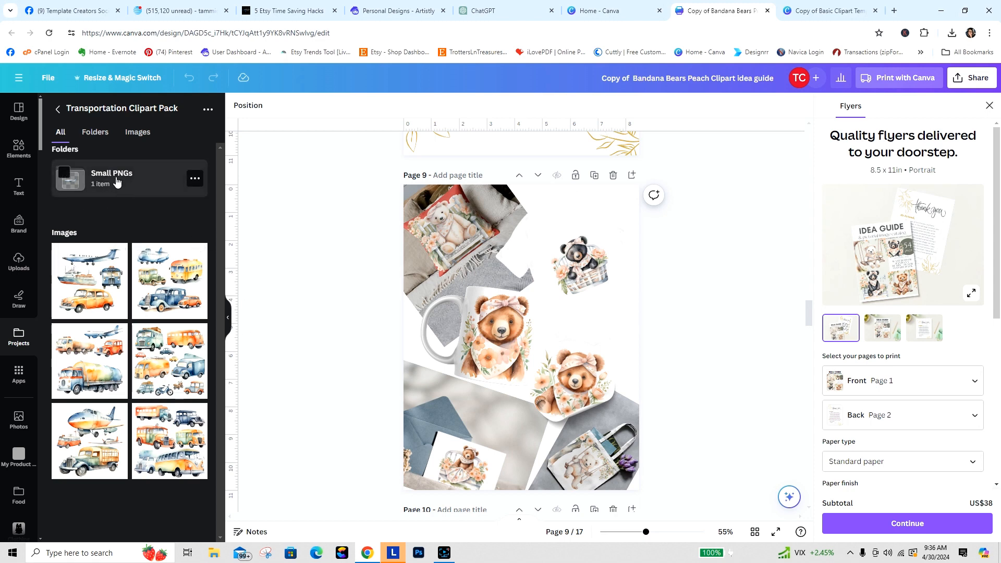
pyautogui.click(111, 177)
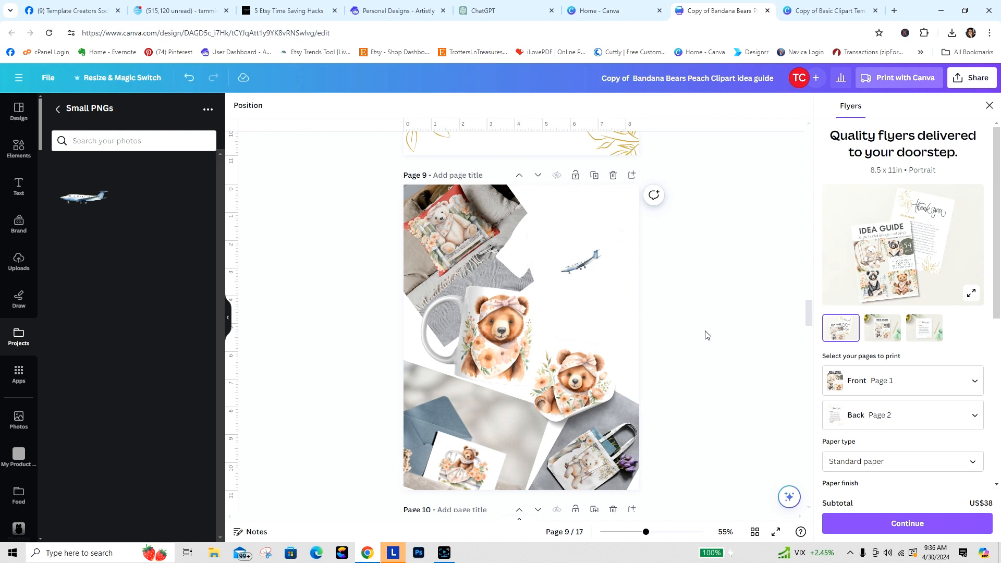
pyautogui.moveTo(91, 204)
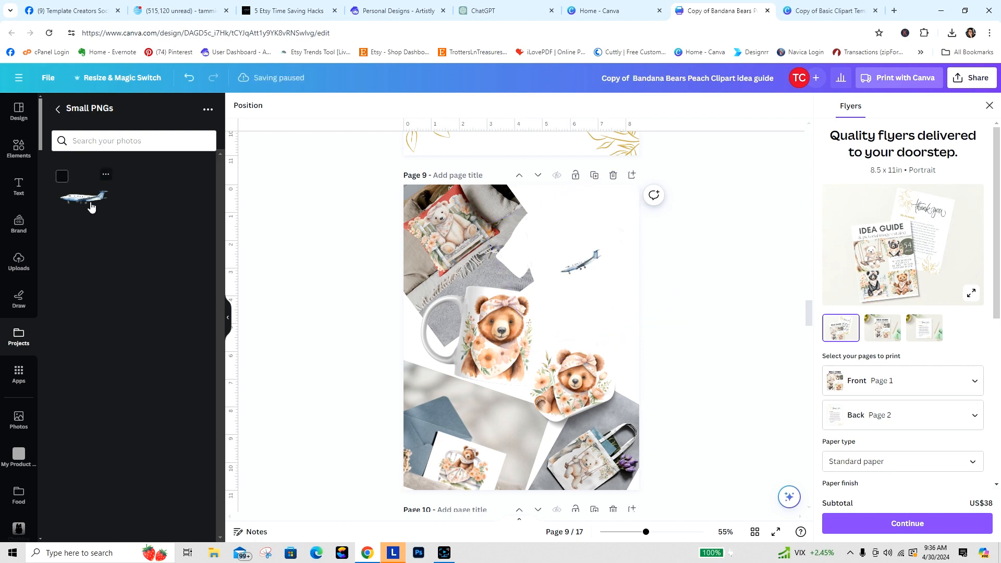
# Drop the small airplane onto page 9, deselect it, and return to Transportation Clipart Pack.
pyautogui.click(481, 332)
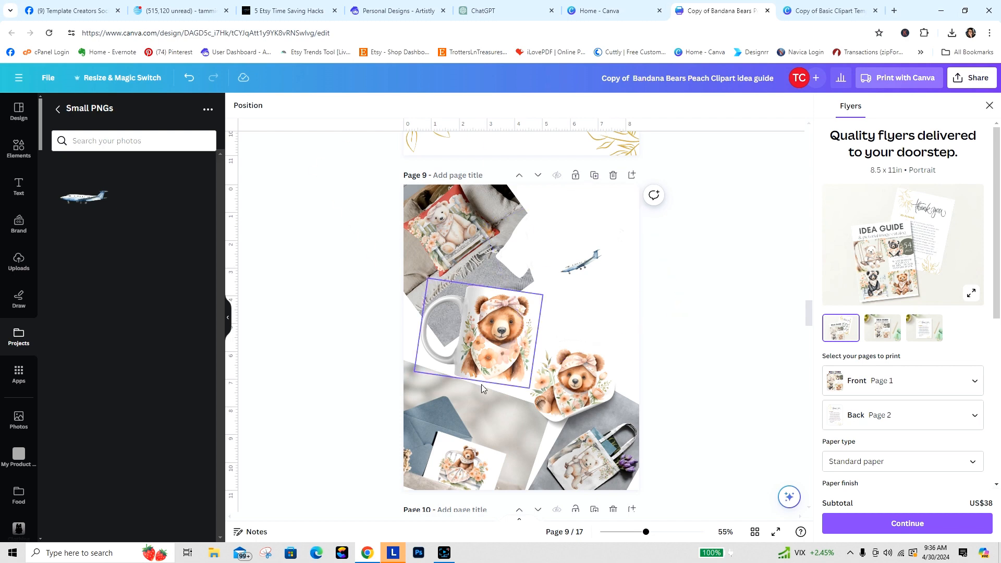
pyautogui.click(250, 319)
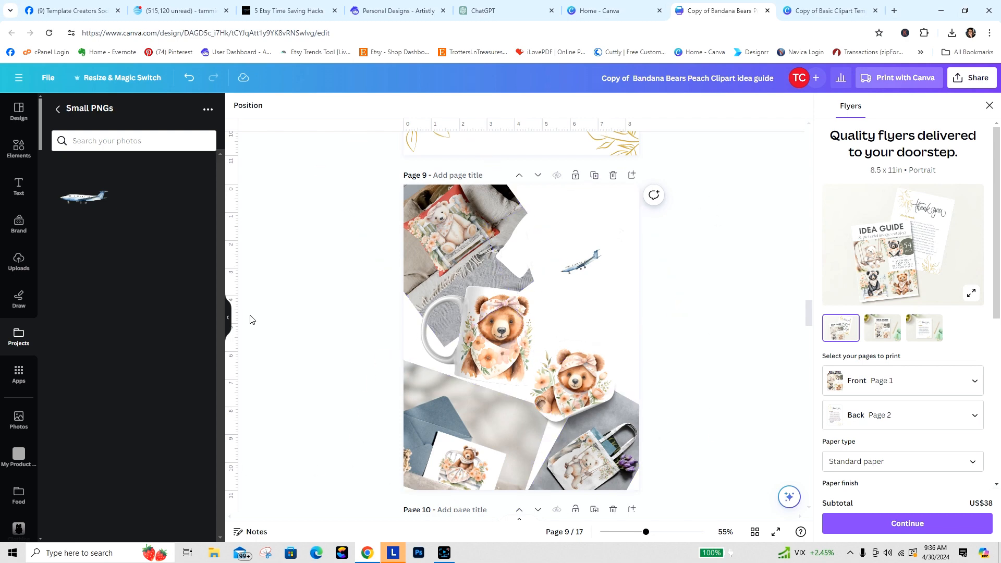
pyautogui.moveTo(57, 110)
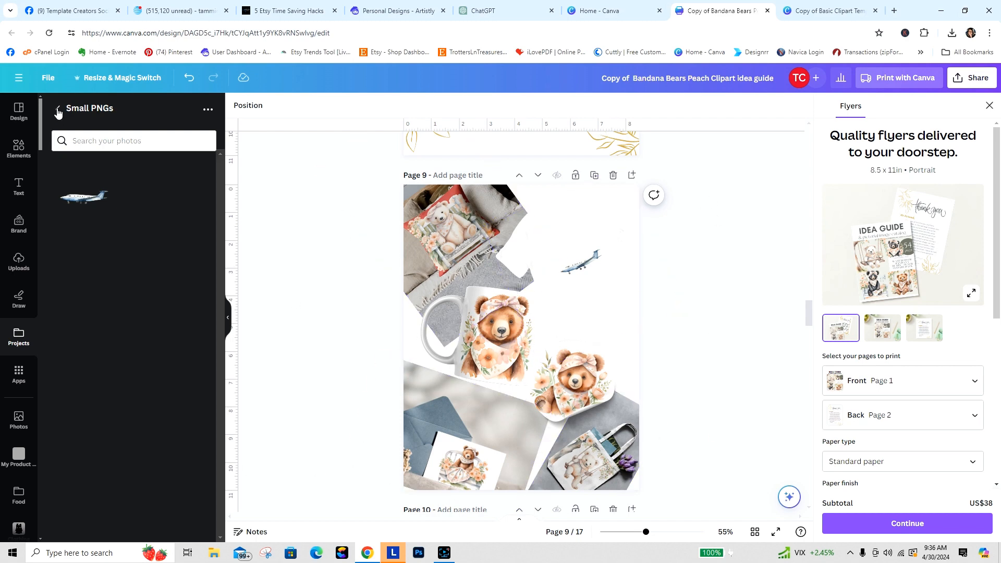
pyautogui.click(57, 109)
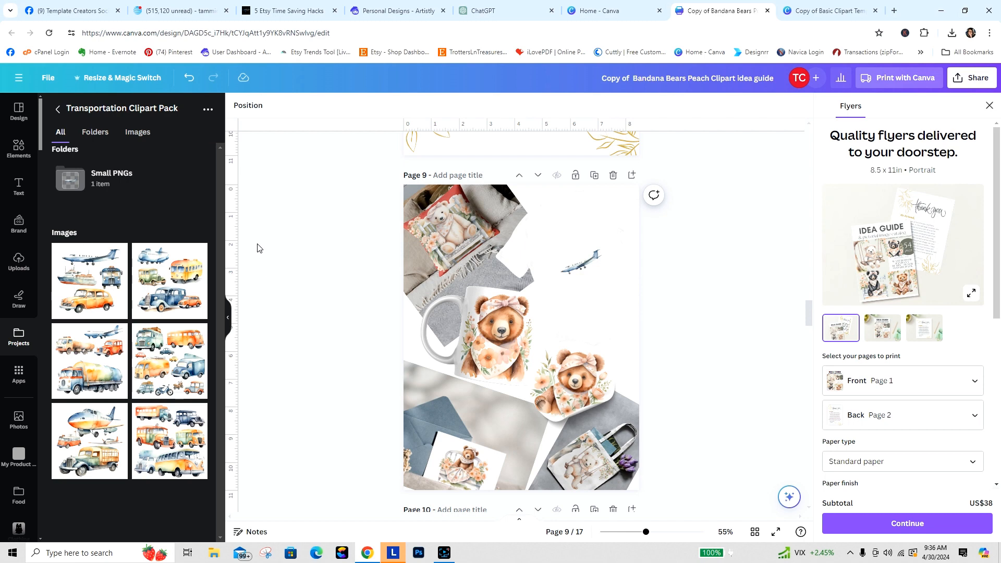